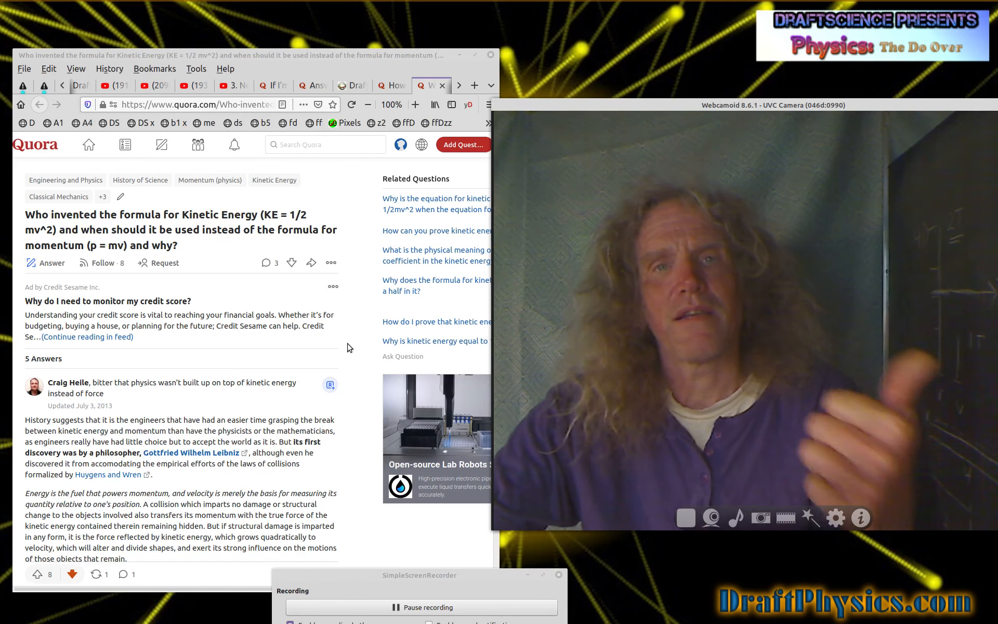
pyautogui.scroll(-3)
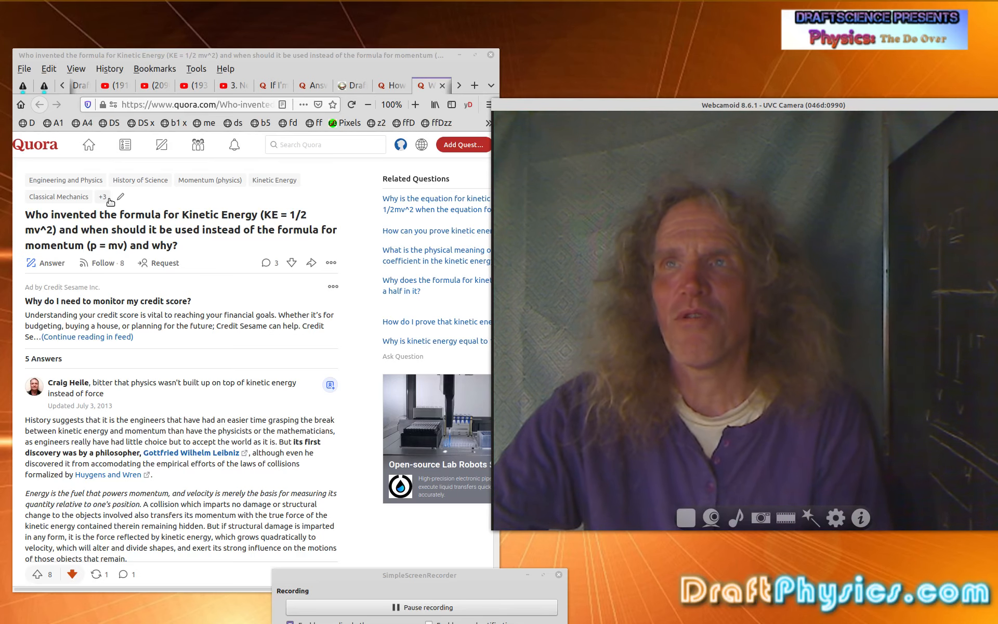
pyautogui.moveTo(140, 180)
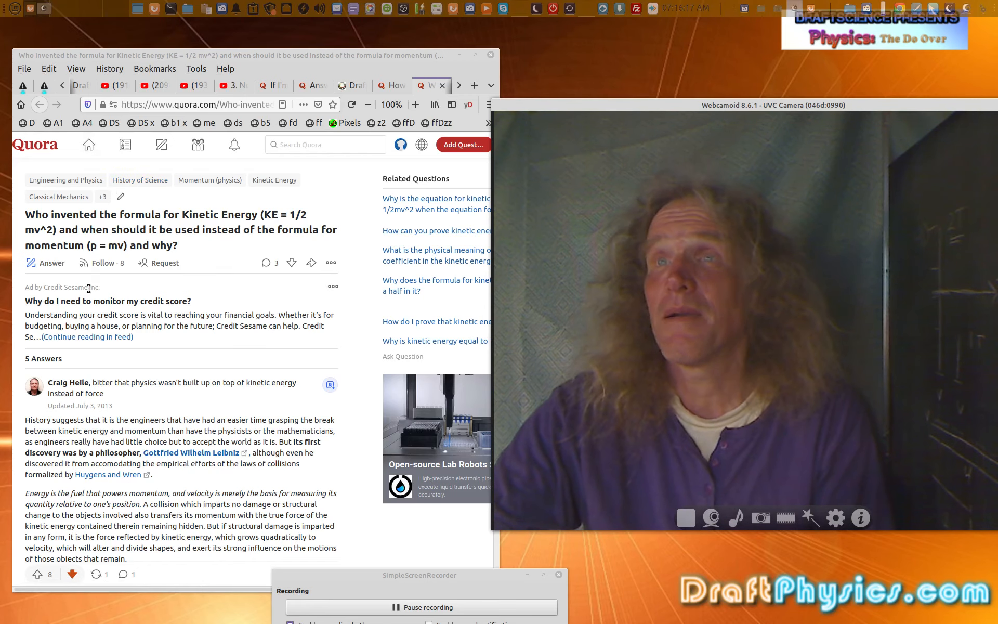
pyautogui.moveTo(154, 352)
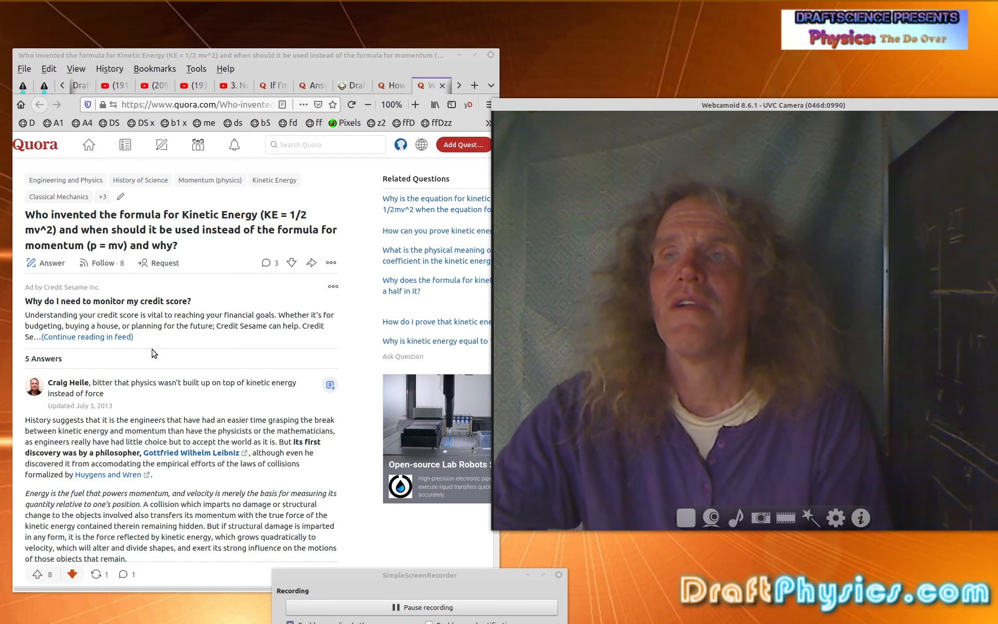
pyautogui.scroll(-3)
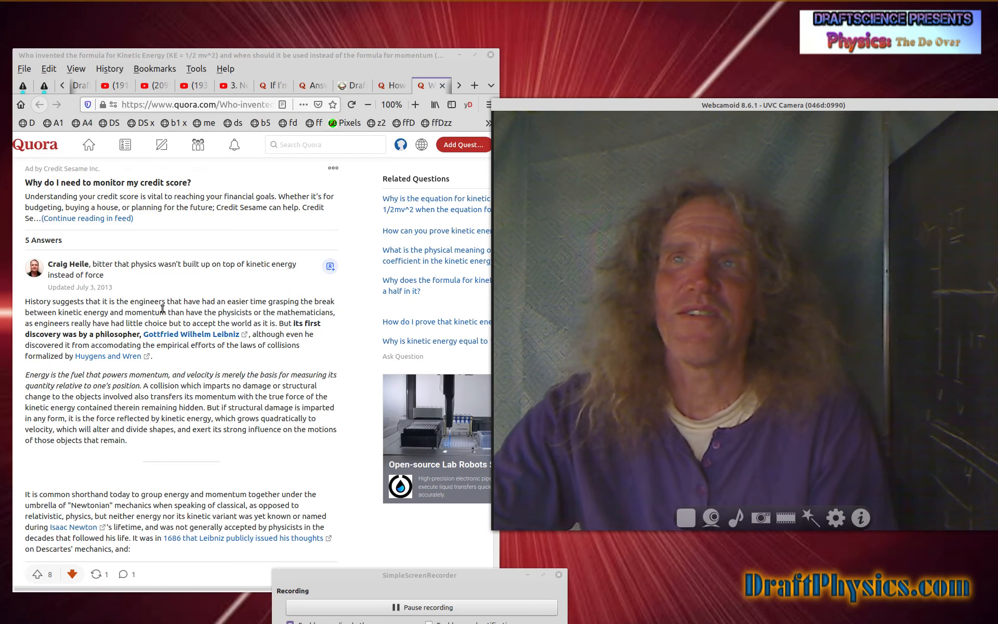
pyautogui.moveTo(159, 313)
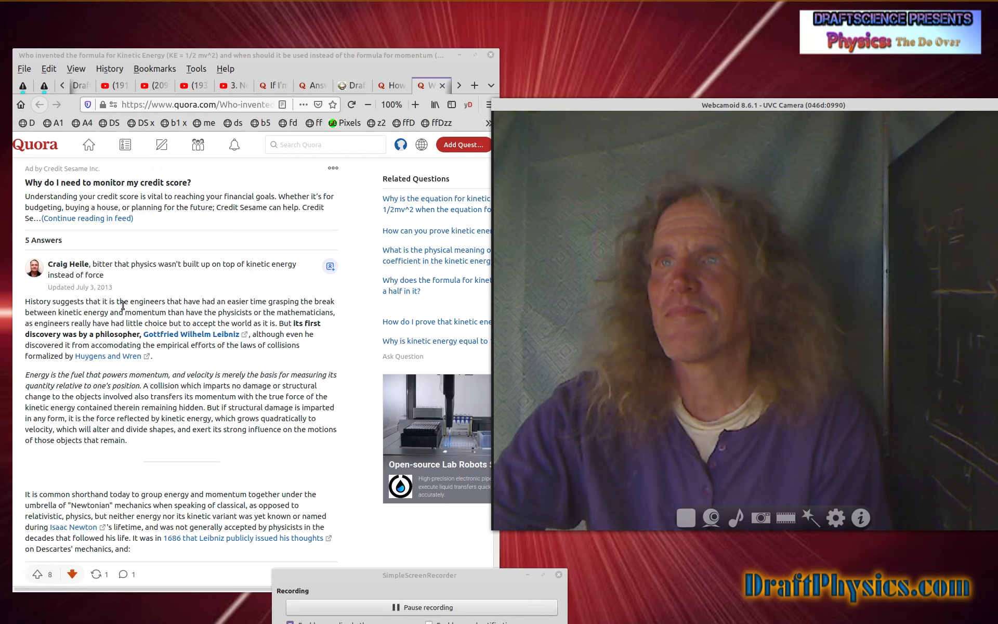
pyautogui.moveTo(193, 333)
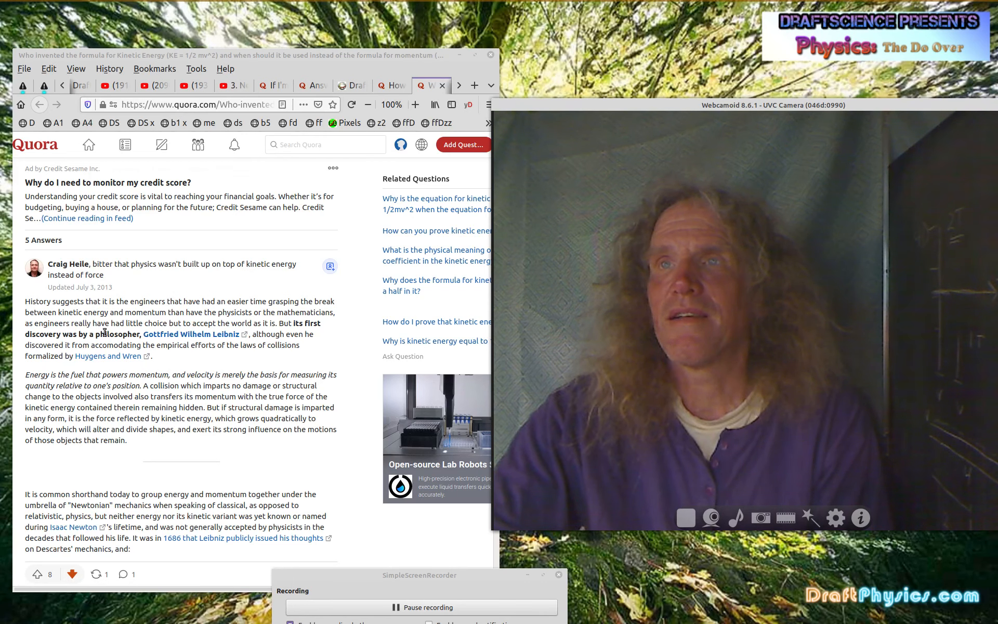
pyautogui.moveTo(191, 334)
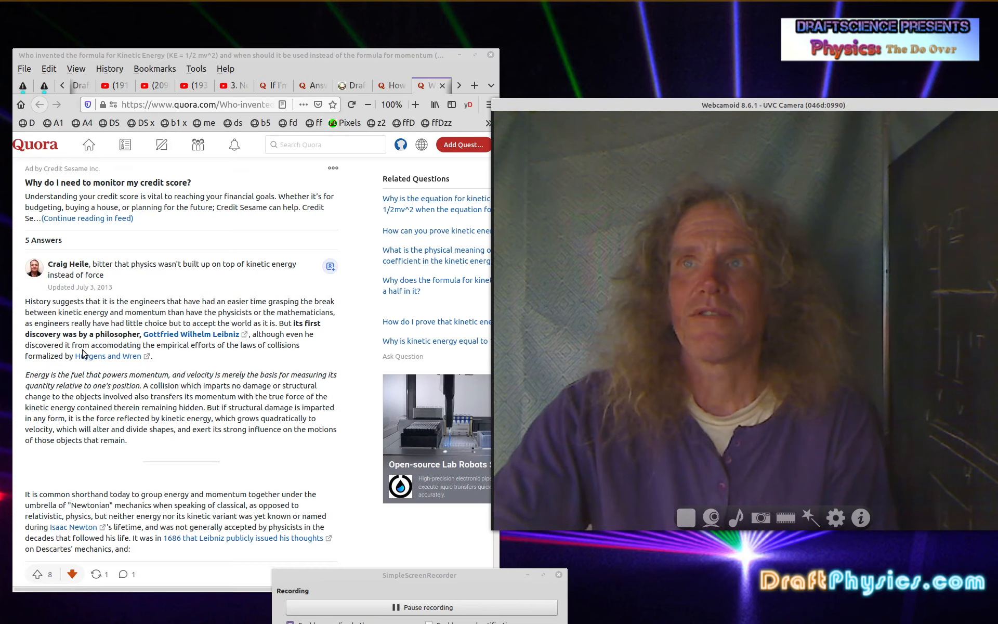
pyautogui.moveTo(103, 355)
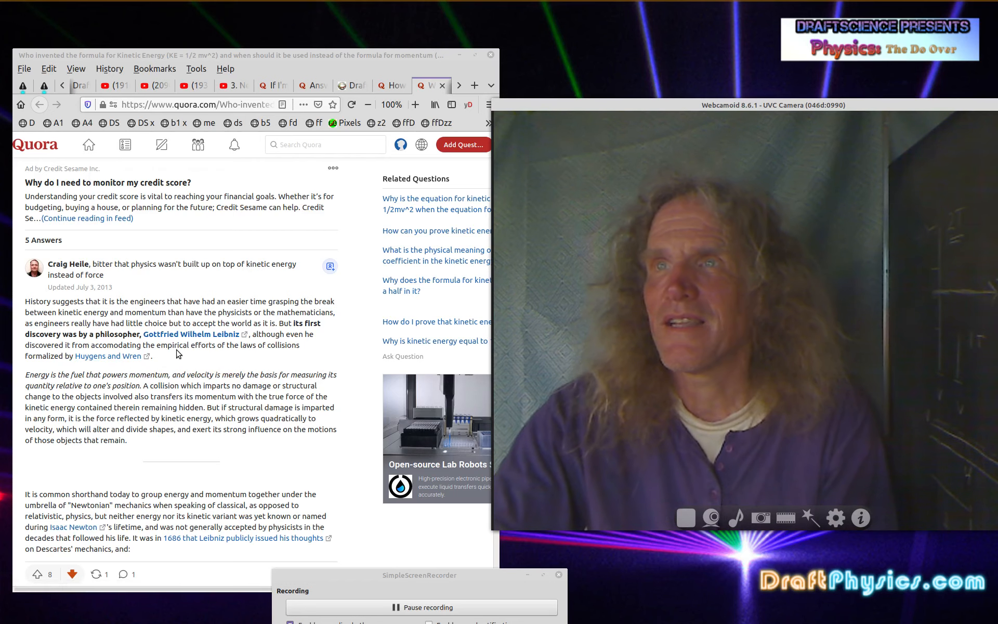
pyautogui.moveTo(275, 358)
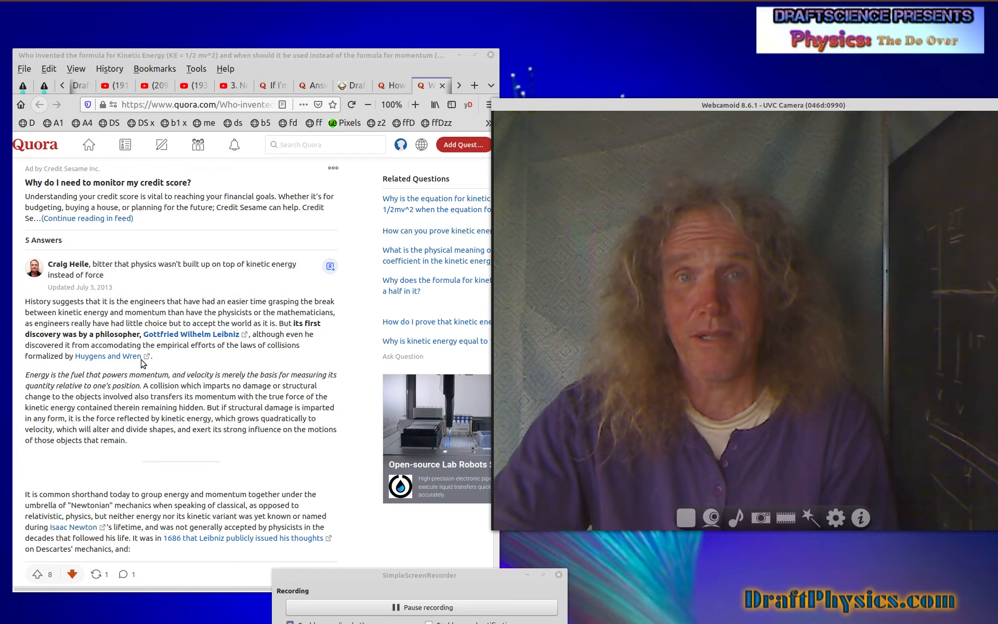
pyautogui.moveTo(100, 371)
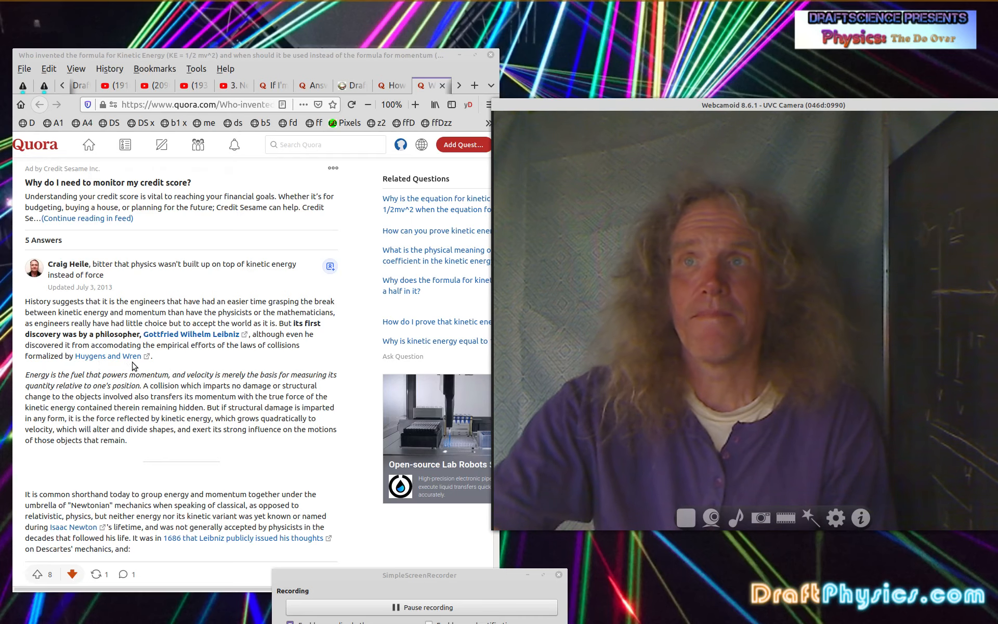
pyautogui.moveTo(107, 366)
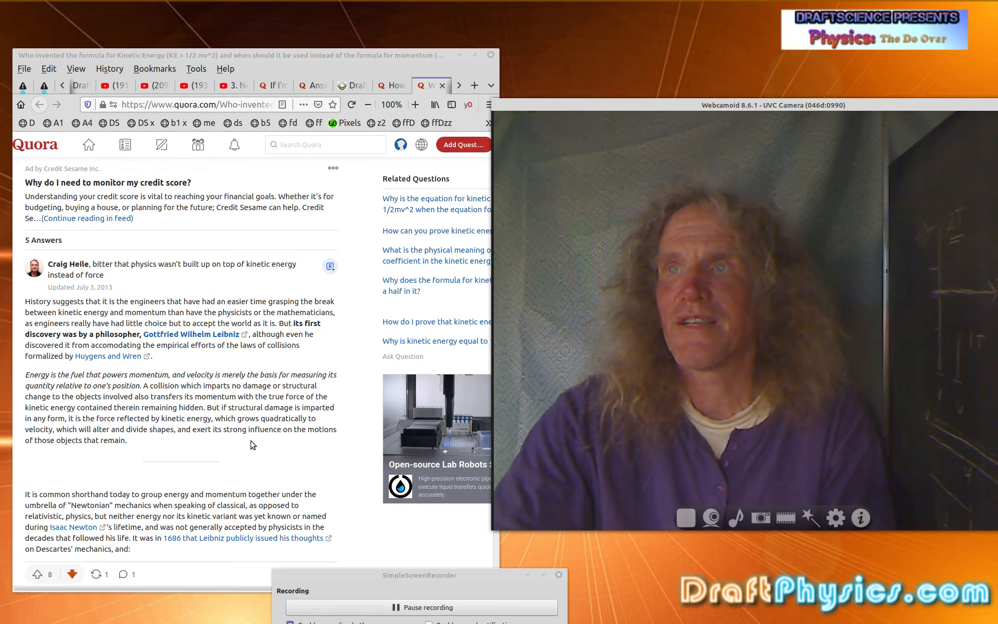
pyautogui.moveTo(103, 454)
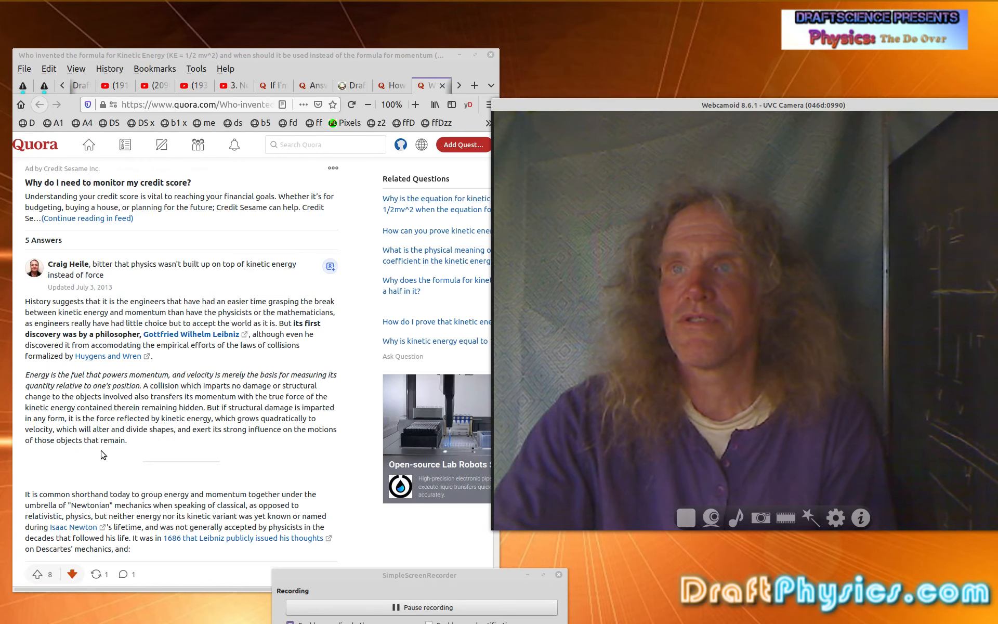
pyautogui.moveTo(136, 446)
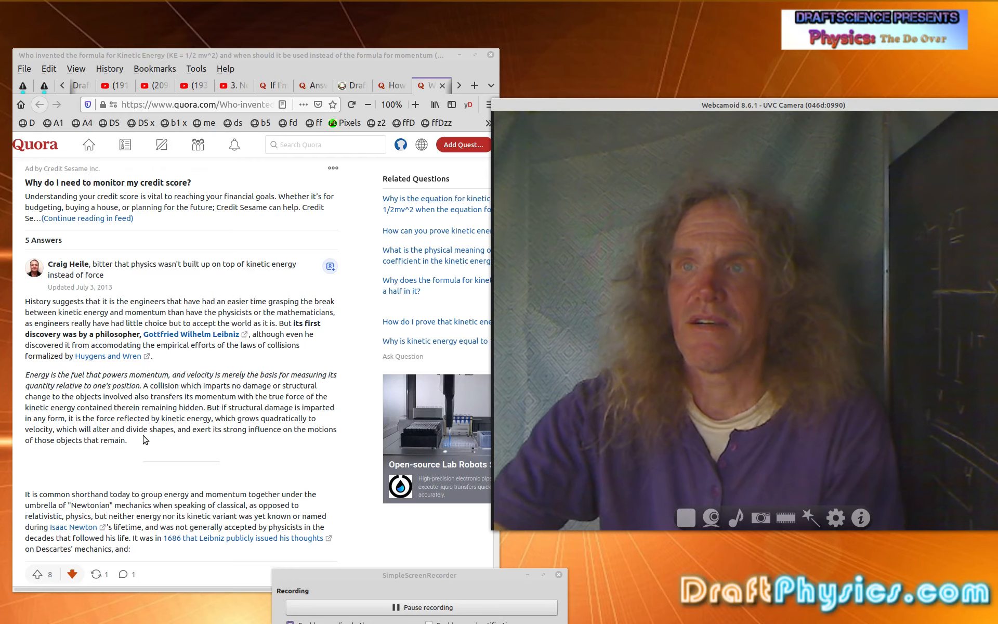
pyautogui.scroll(-3)
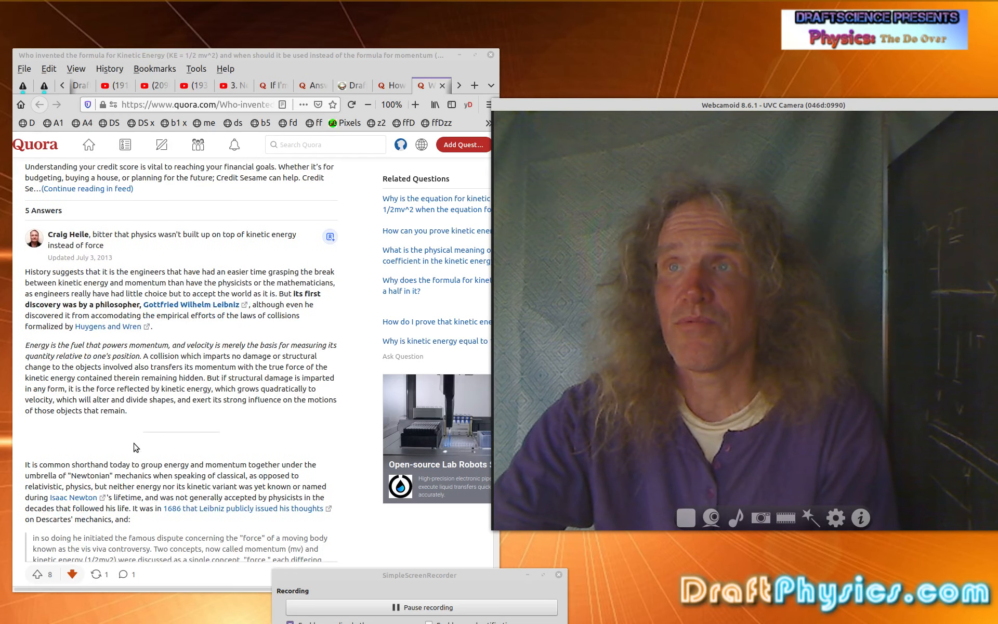
pyautogui.scroll(-3)
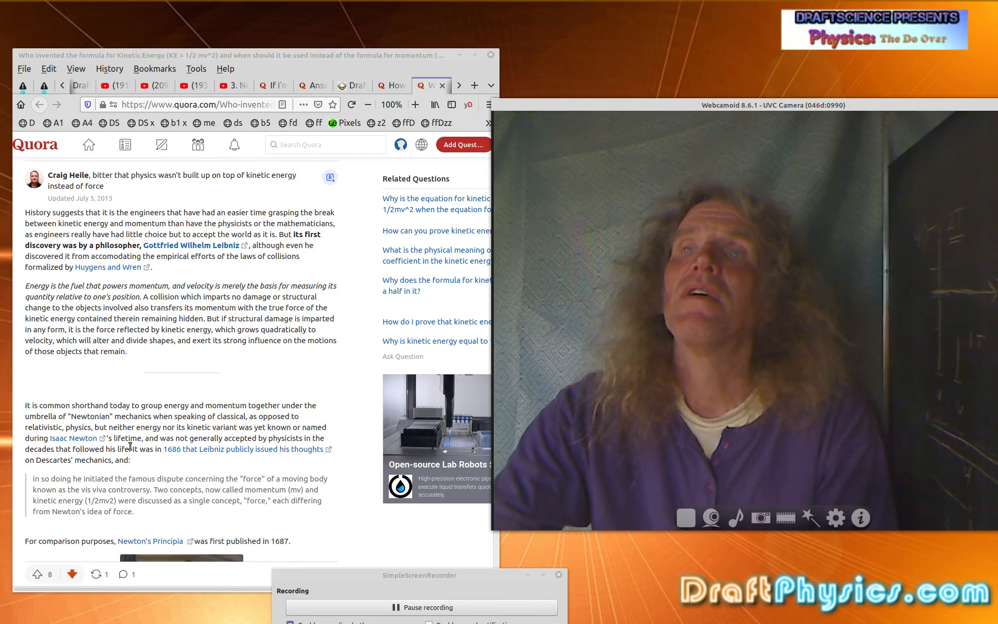
pyautogui.scroll(-3)
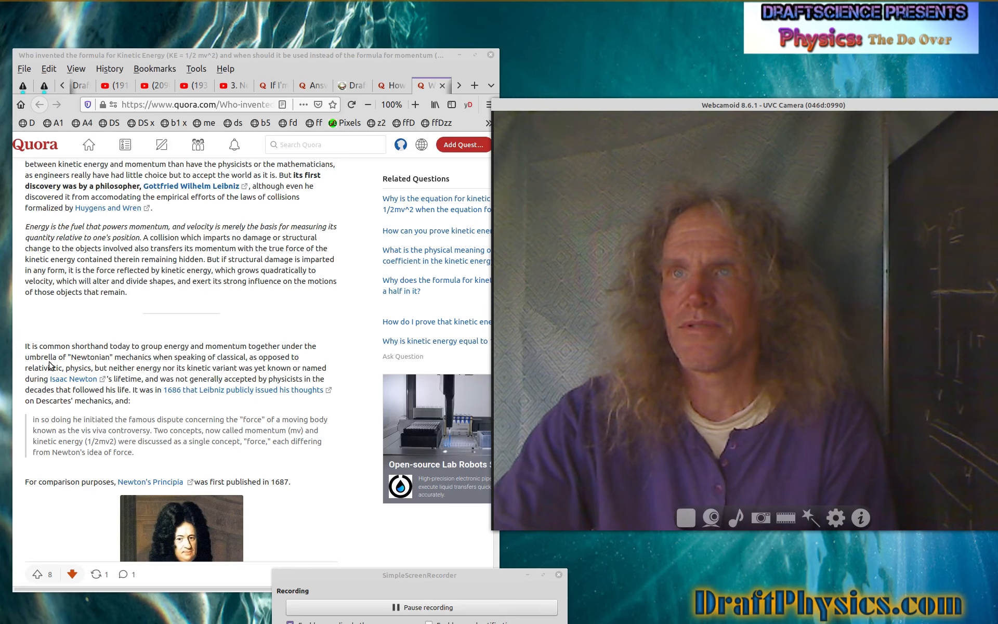
pyautogui.moveTo(97, 376)
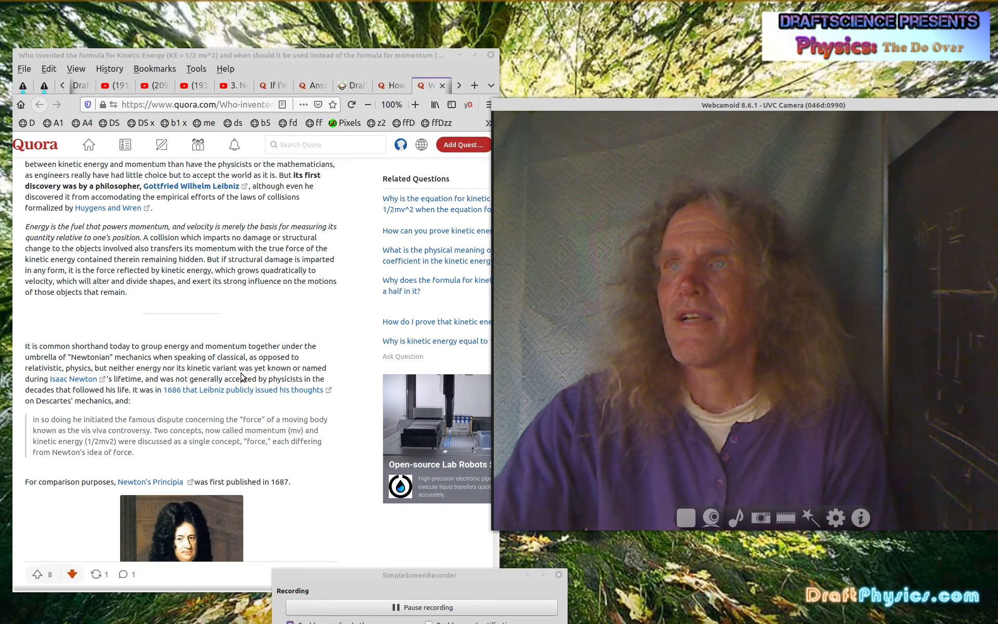
pyautogui.moveTo(74, 406)
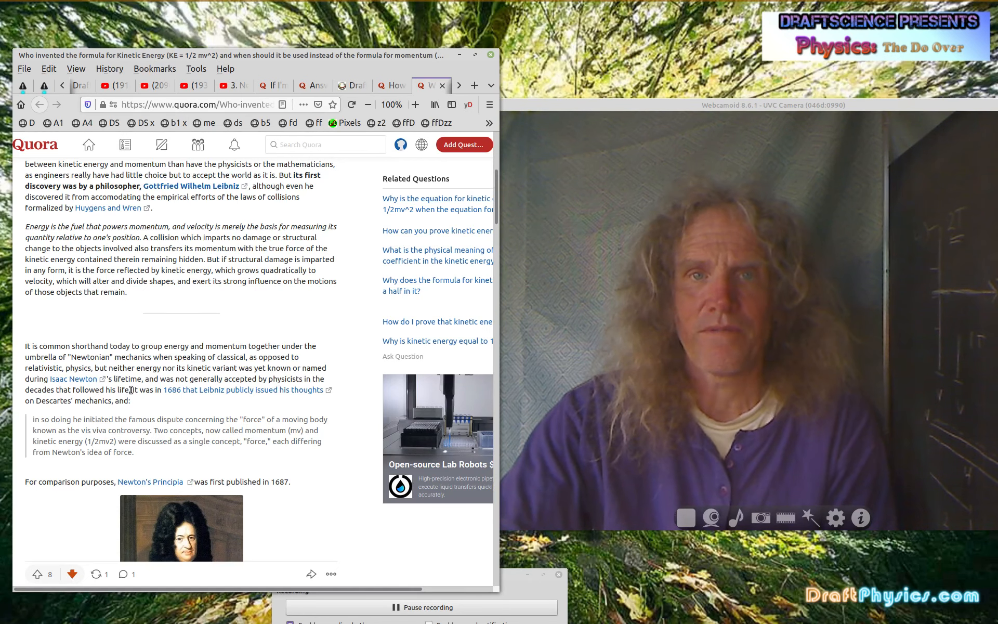
pyautogui.scroll(-3)
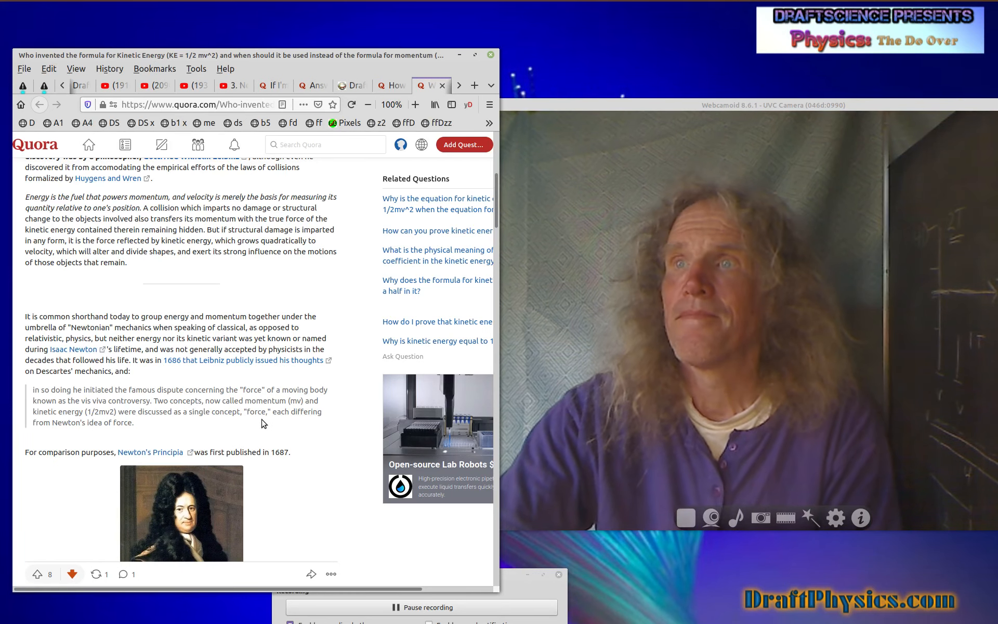
pyautogui.moveTo(114, 448)
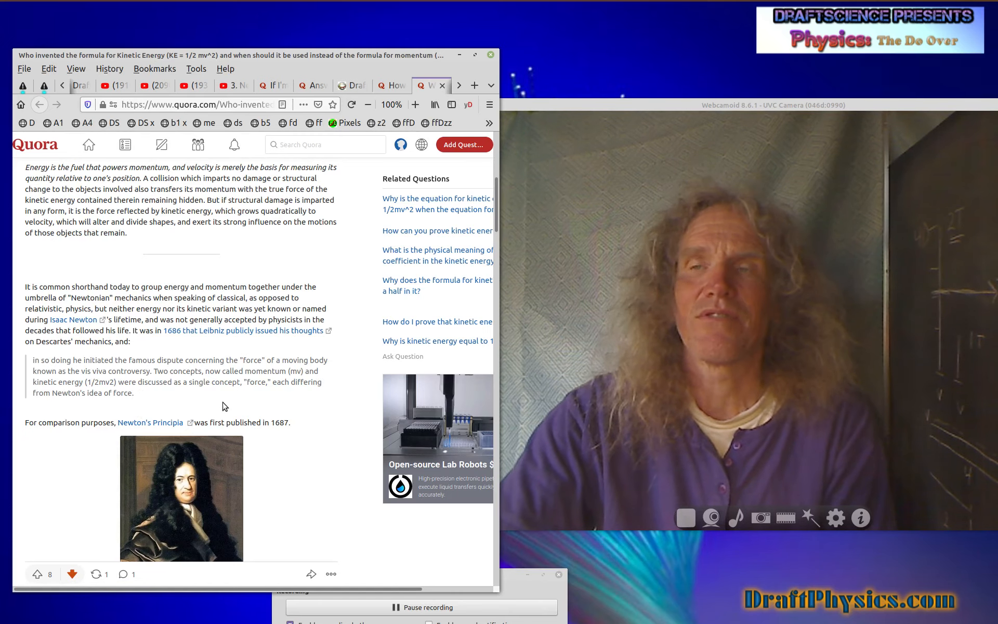
pyautogui.moveTo(314, 401)
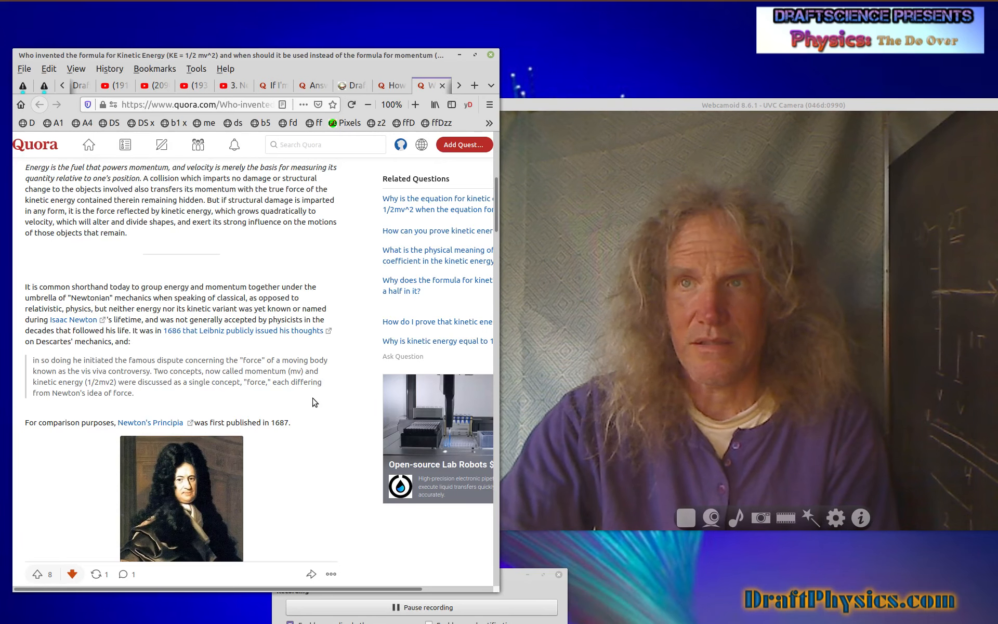
pyautogui.scroll(-3)
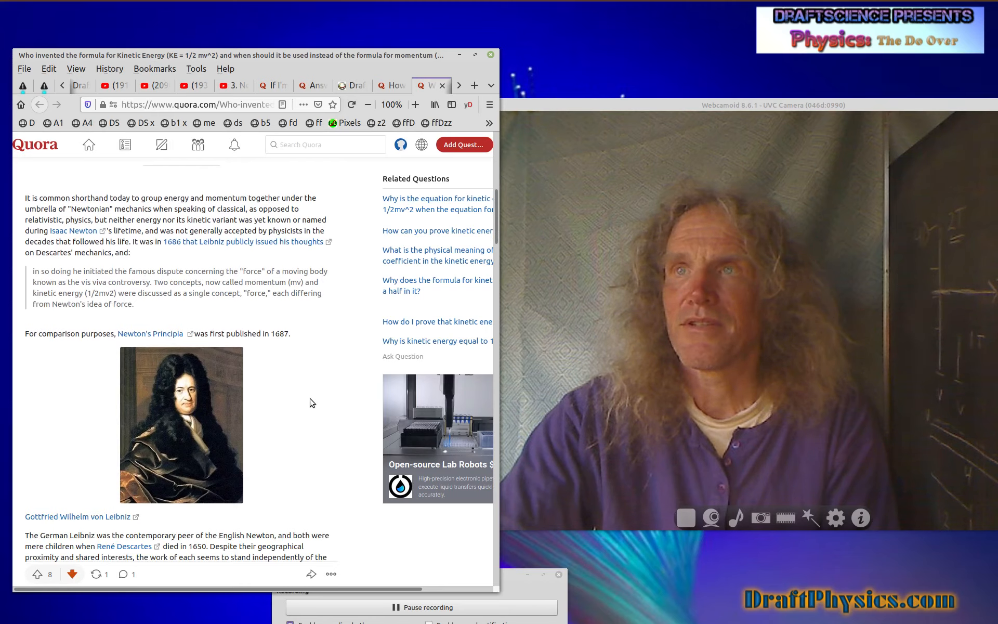
pyautogui.moveTo(269, 344)
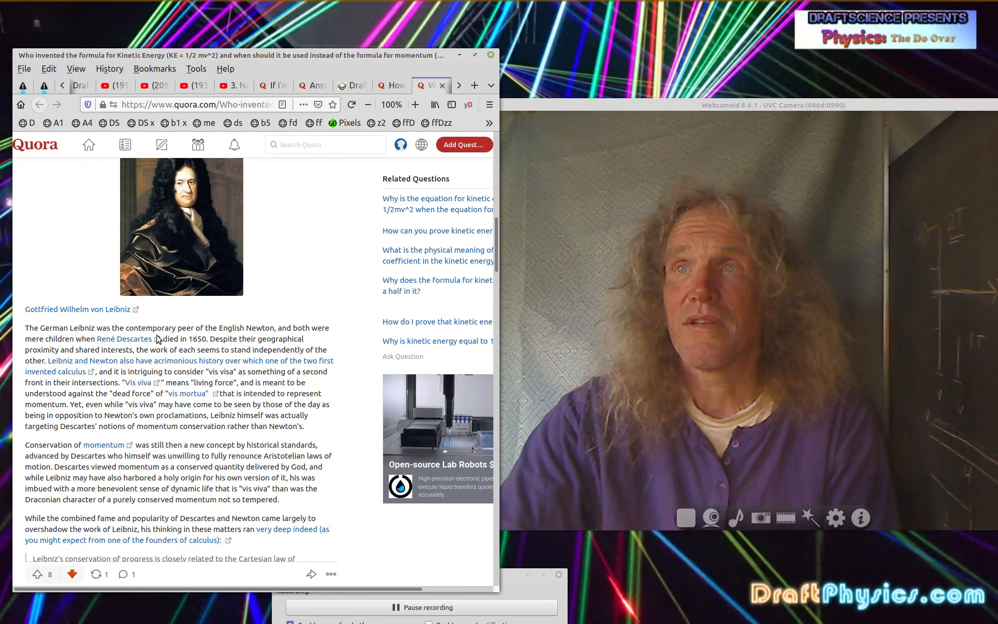
pyautogui.moveTo(275, 336)
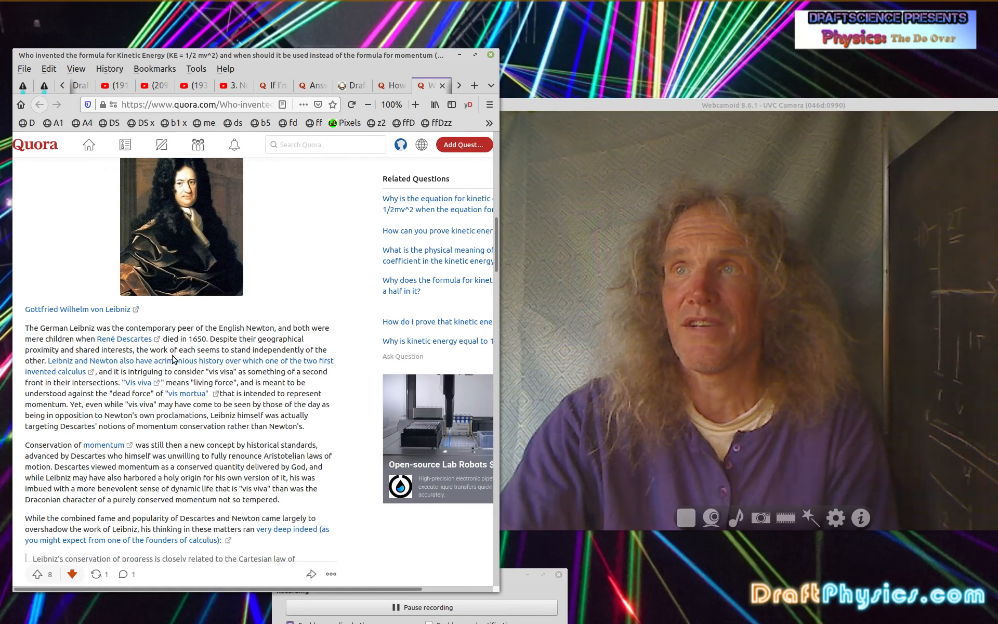
pyautogui.moveTo(57, 372)
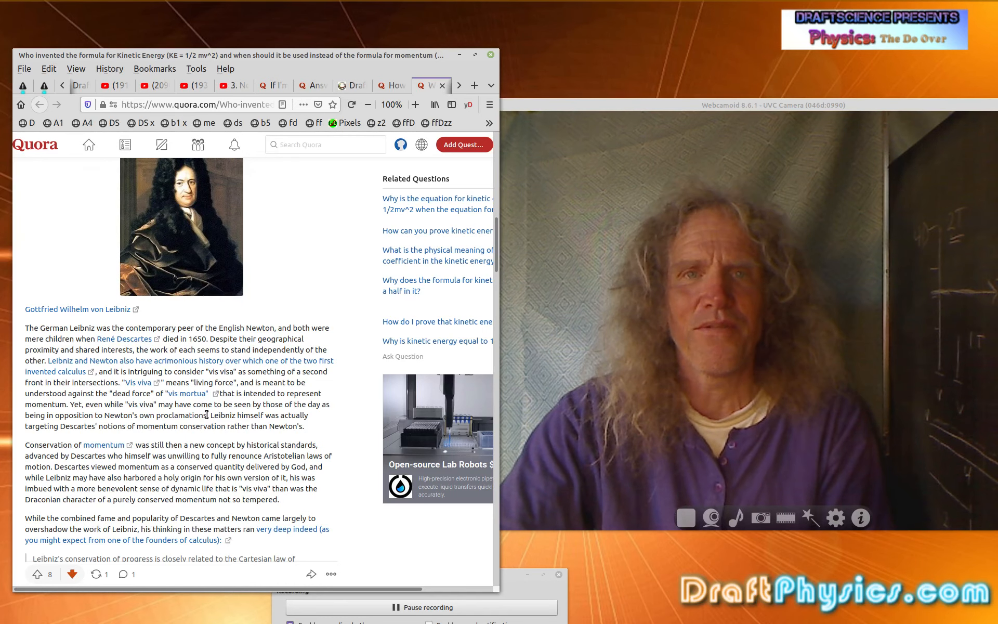
pyautogui.moveTo(219, 424)
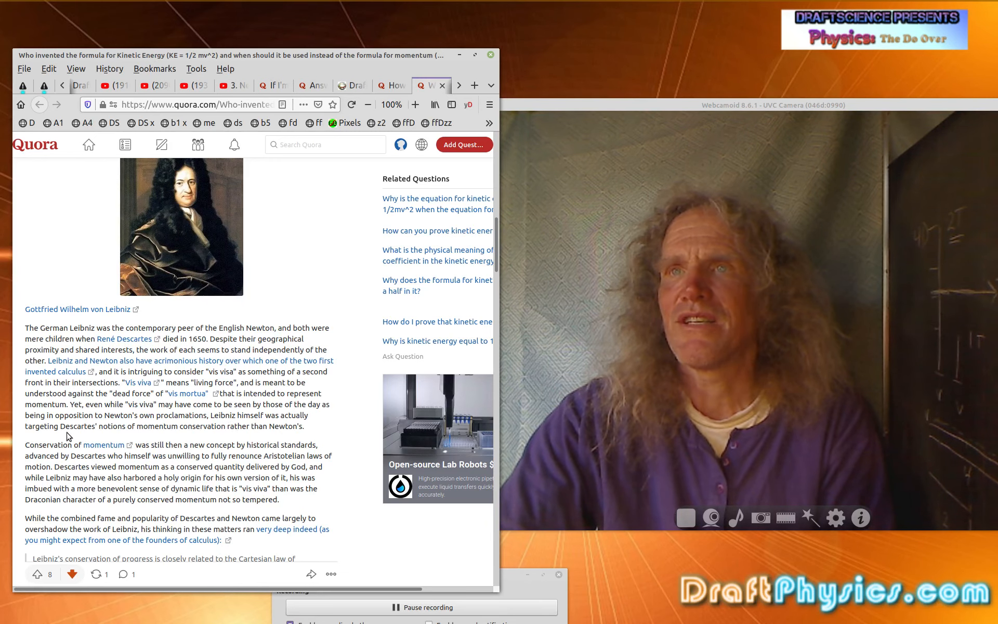
pyautogui.moveTo(201, 434)
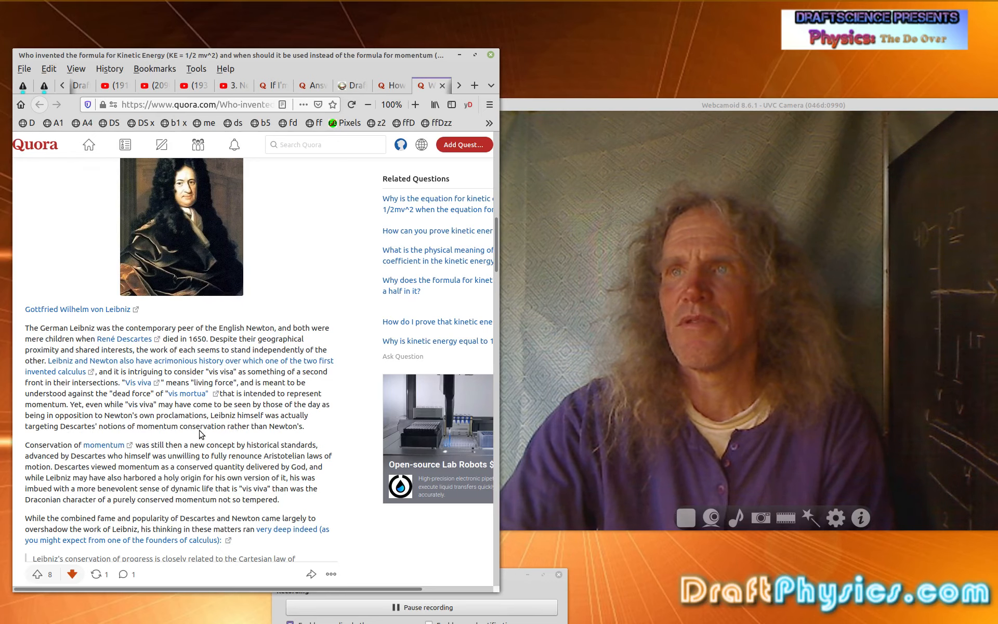
pyautogui.moveTo(307, 431)
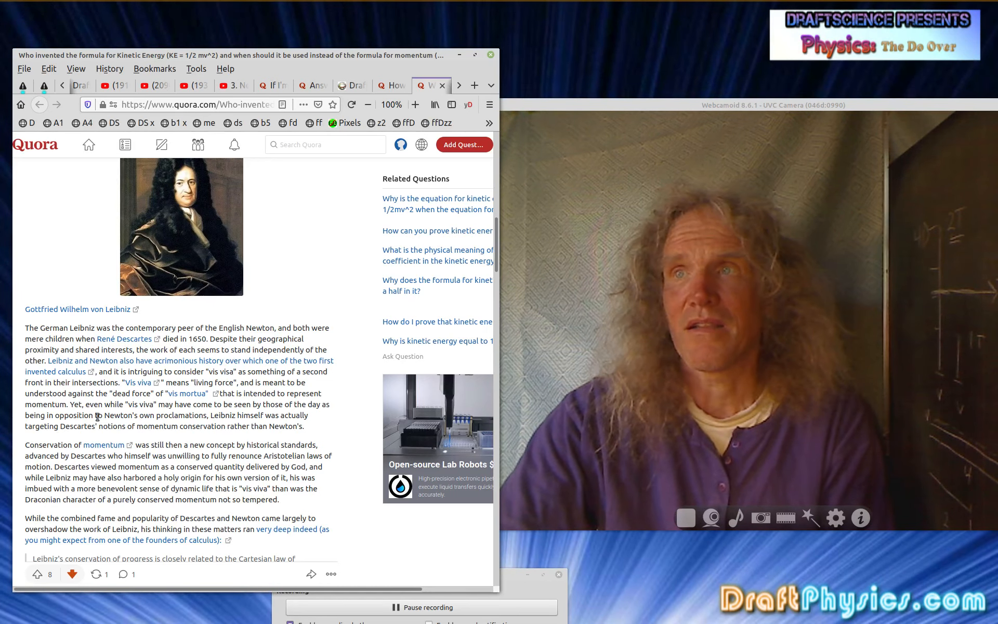
pyautogui.scroll(-3)
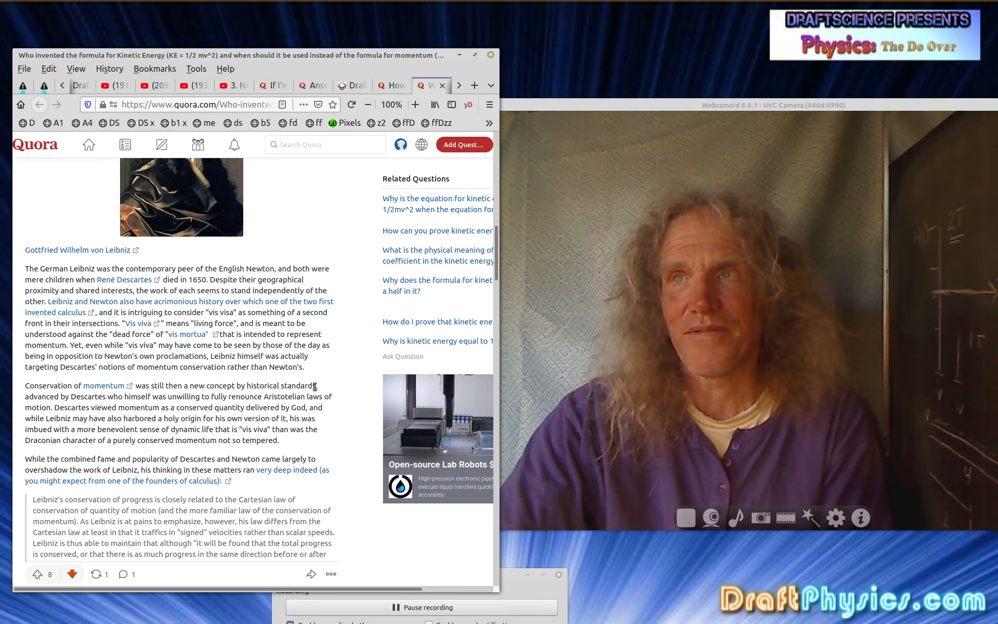
pyautogui.moveTo(125, 405)
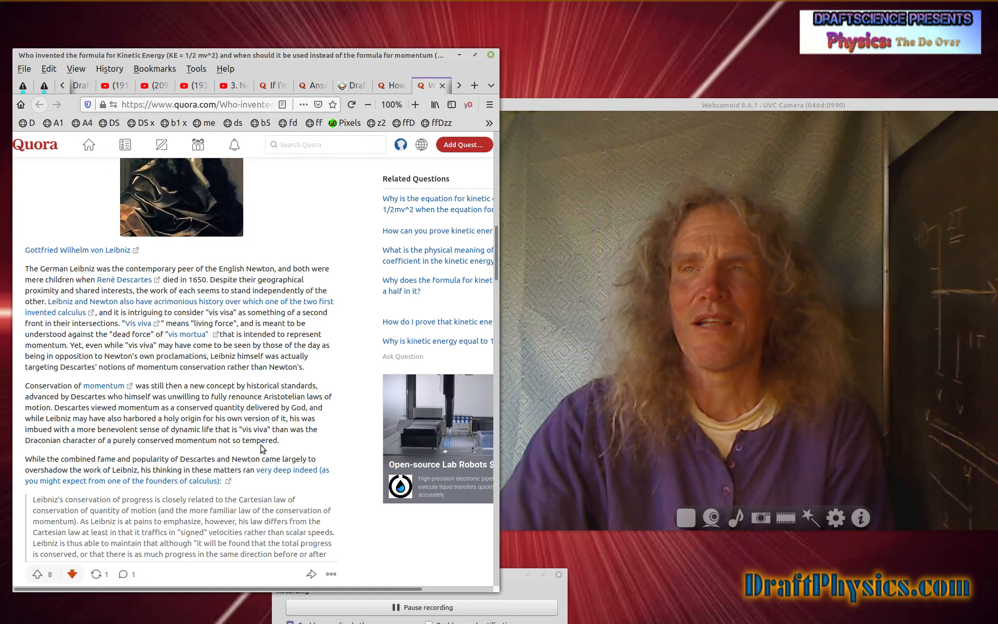
pyautogui.moveTo(40, 450)
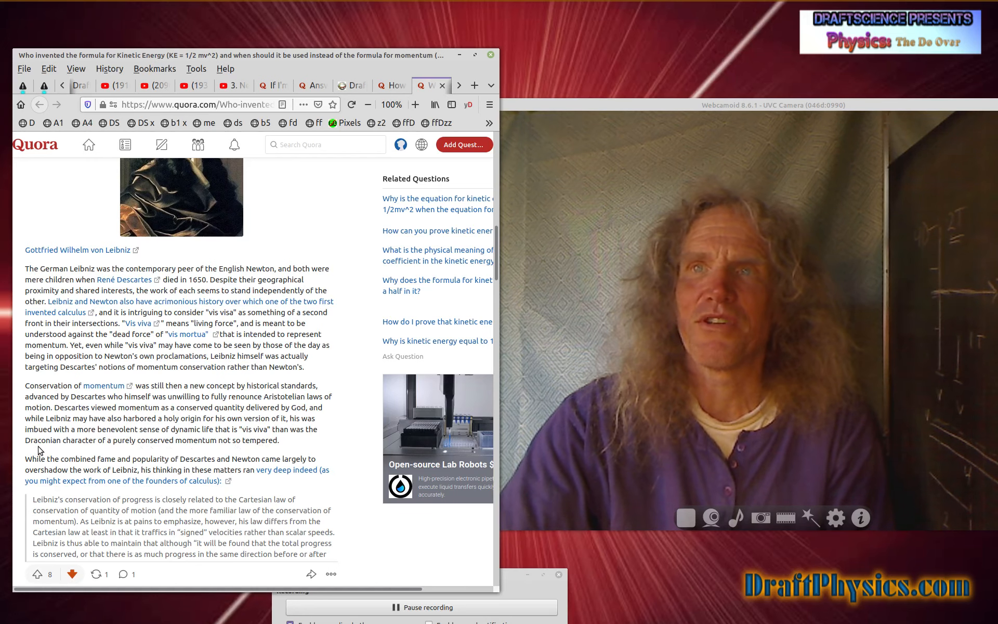
pyautogui.moveTo(88, 451)
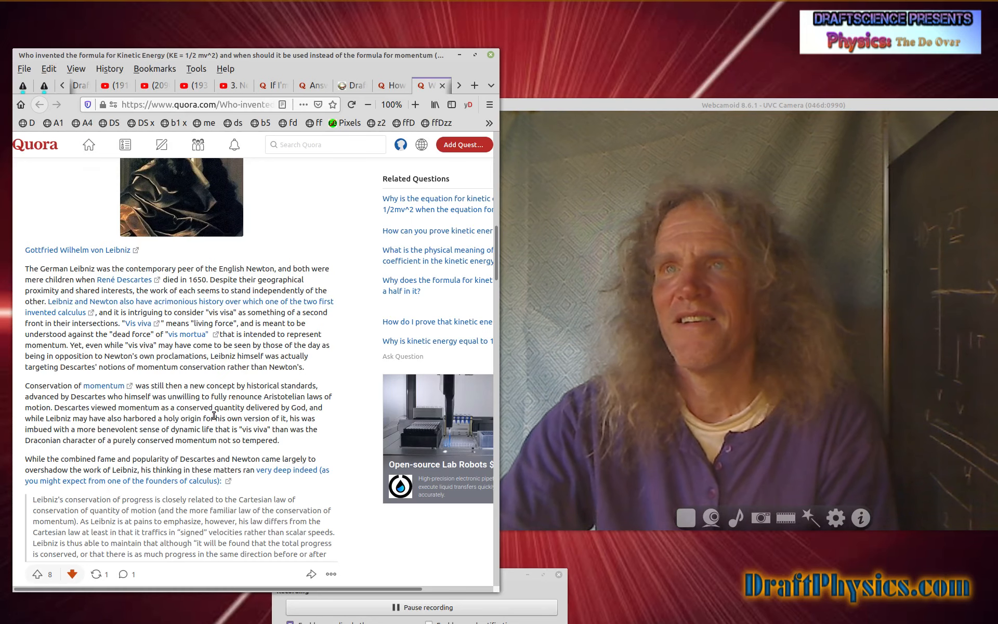
pyautogui.scroll(-3)
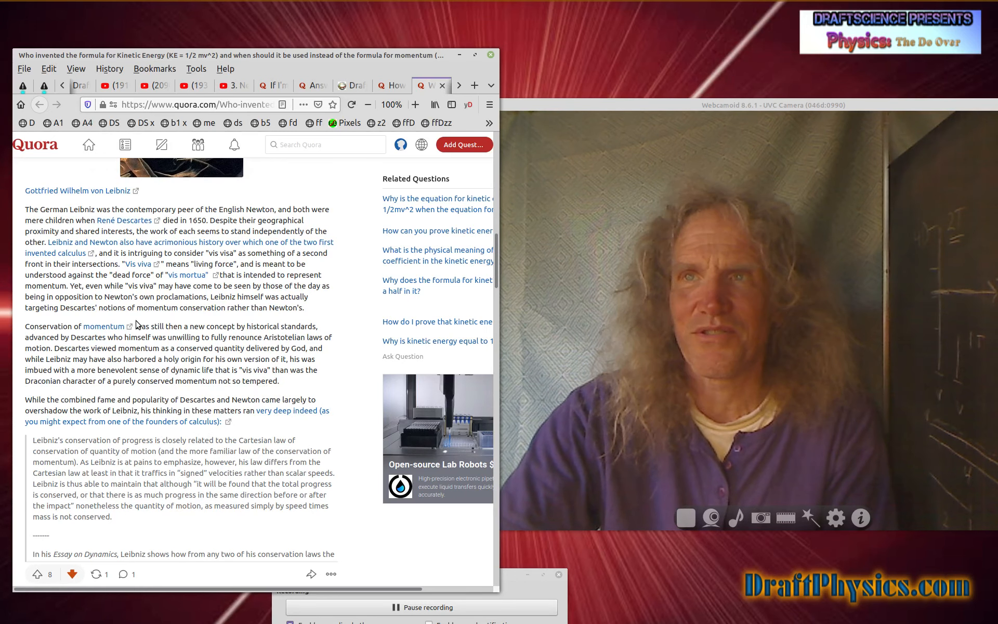
pyautogui.moveTo(310, 389)
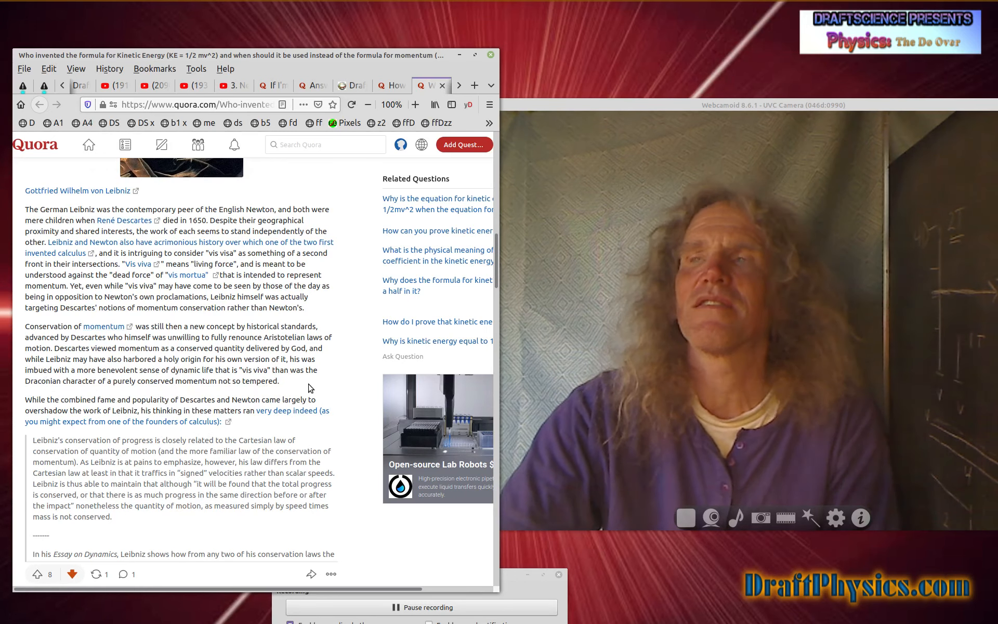
pyautogui.moveTo(21, 395)
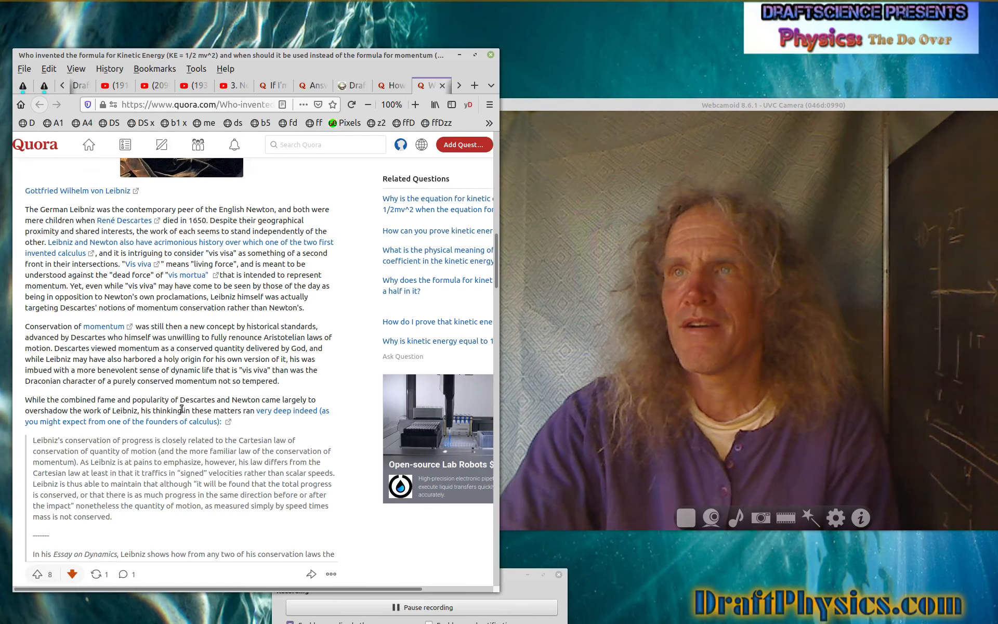
pyautogui.moveTo(148, 406)
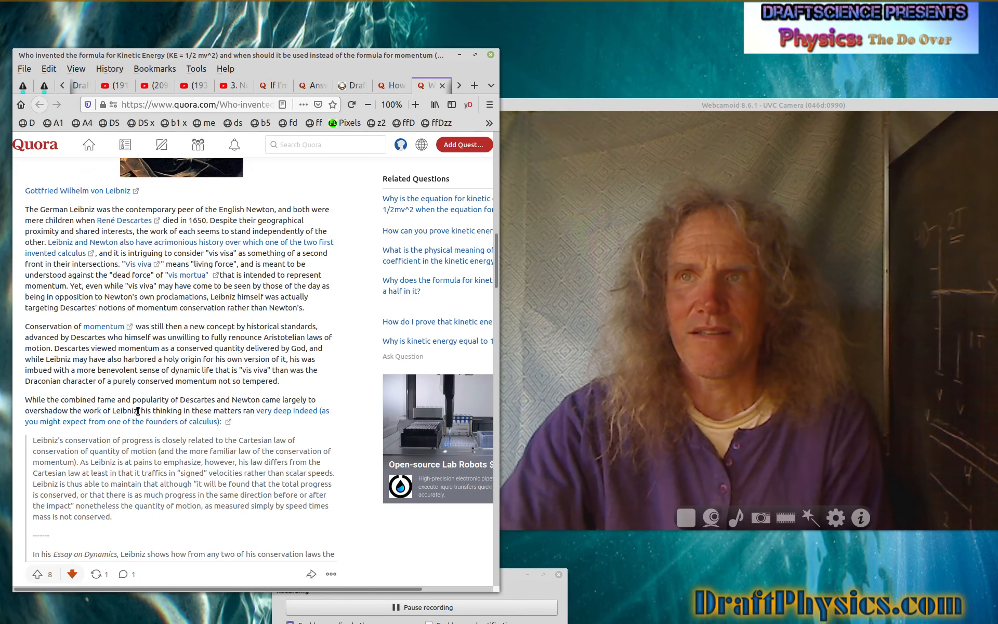
pyautogui.moveTo(142, 421)
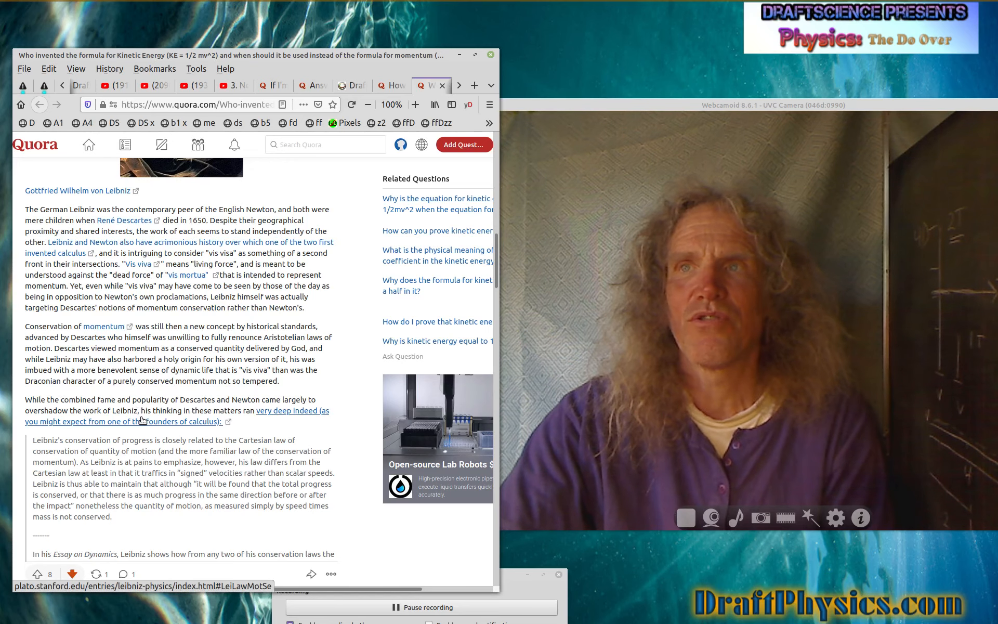
pyautogui.moveTo(143, 422)
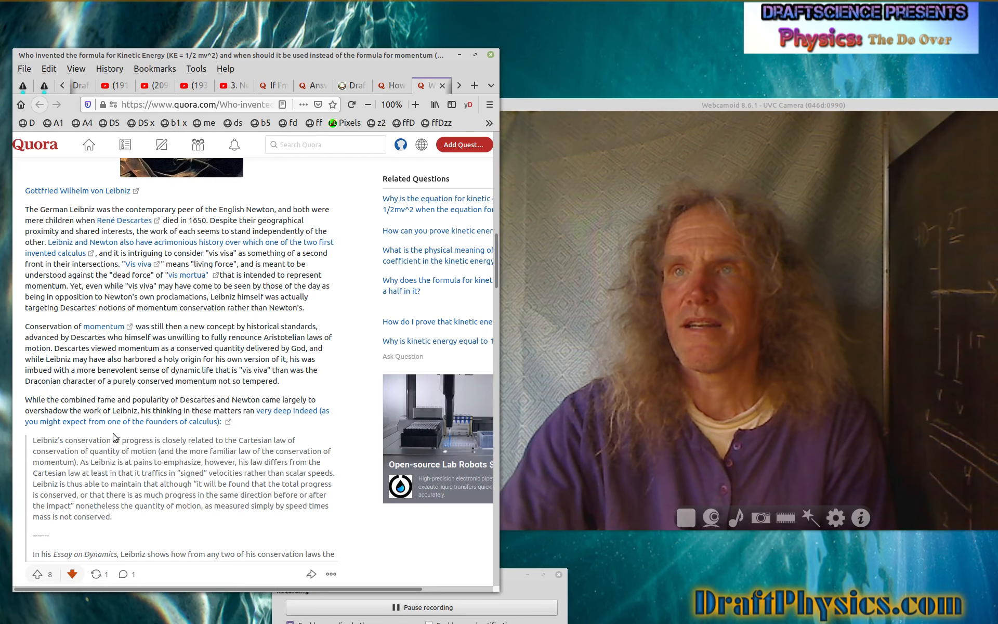
pyautogui.moveTo(205, 430)
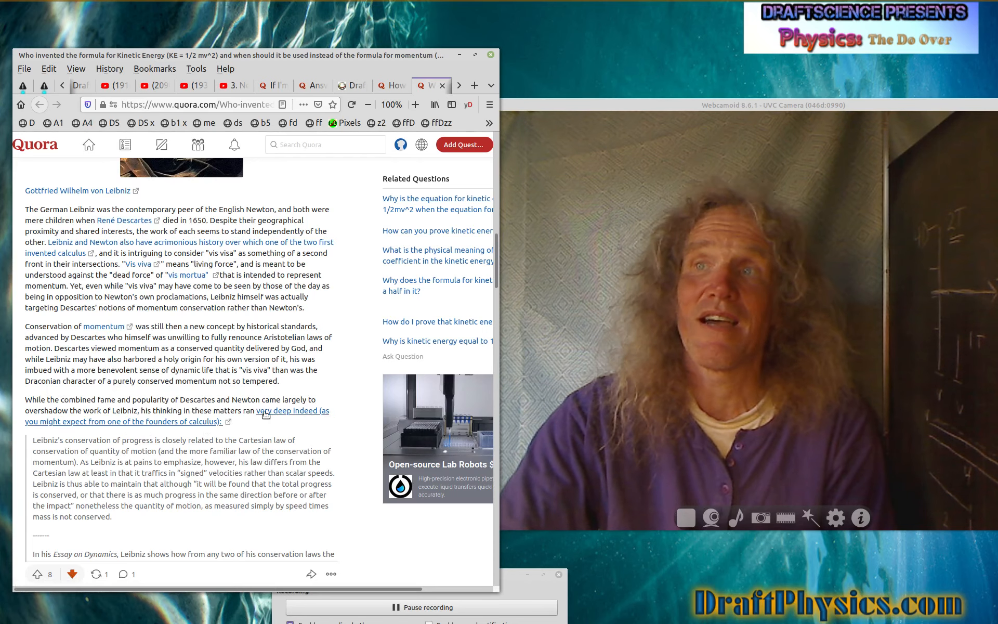
pyautogui.scroll(-3)
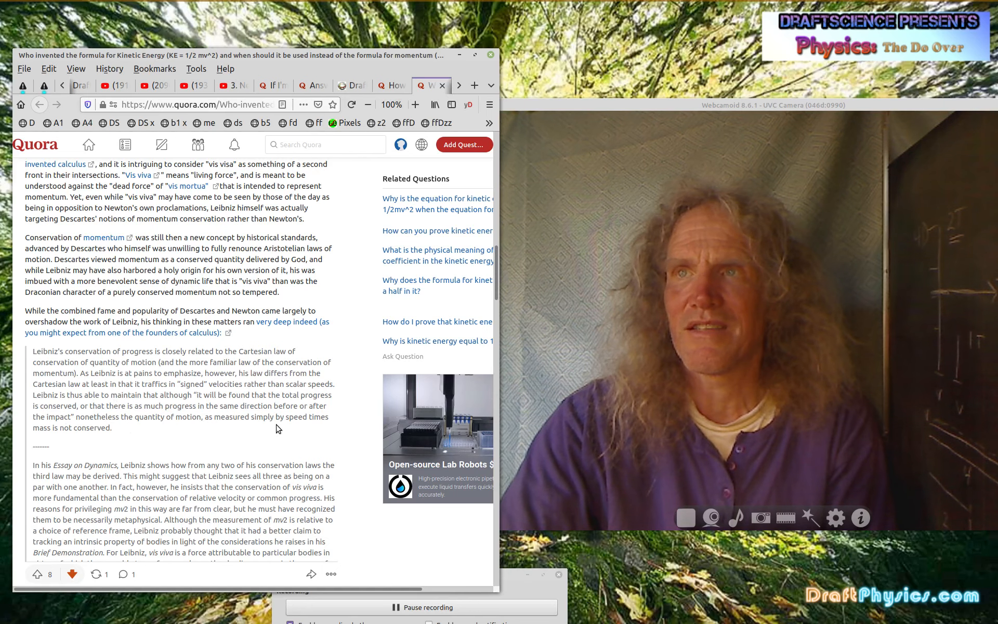
pyautogui.moveTo(90, 447)
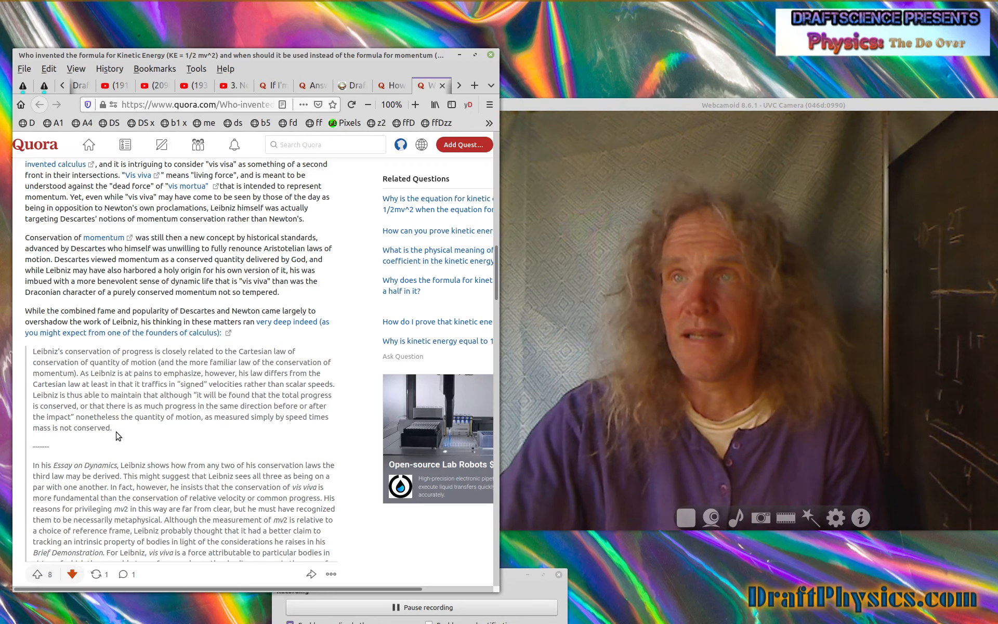
pyautogui.scroll(-3)
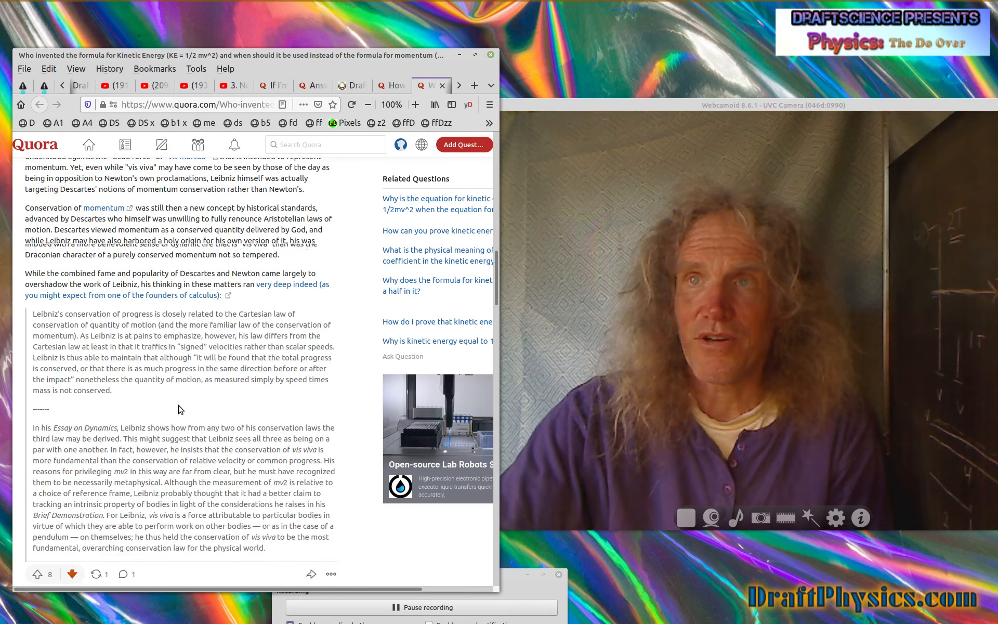
pyautogui.scroll(-3)
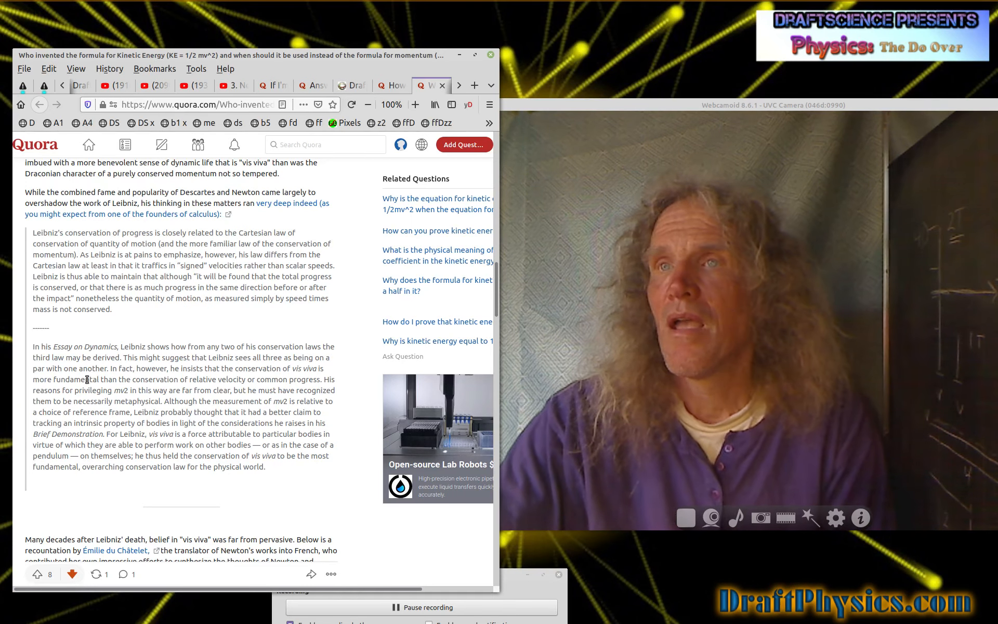
pyautogui.scroll(-3)
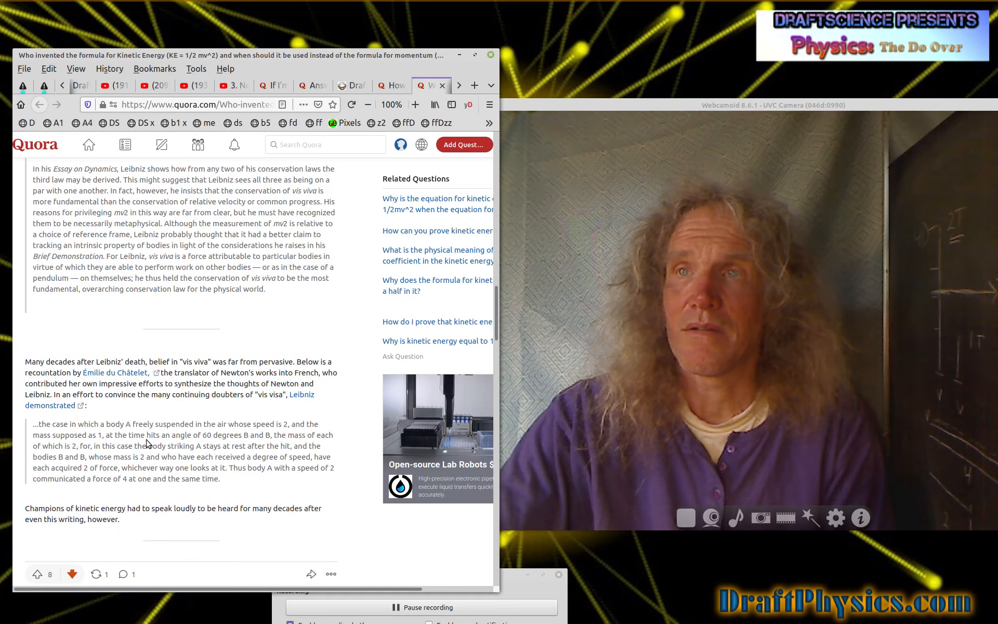
pyautogui.scroll(-3)
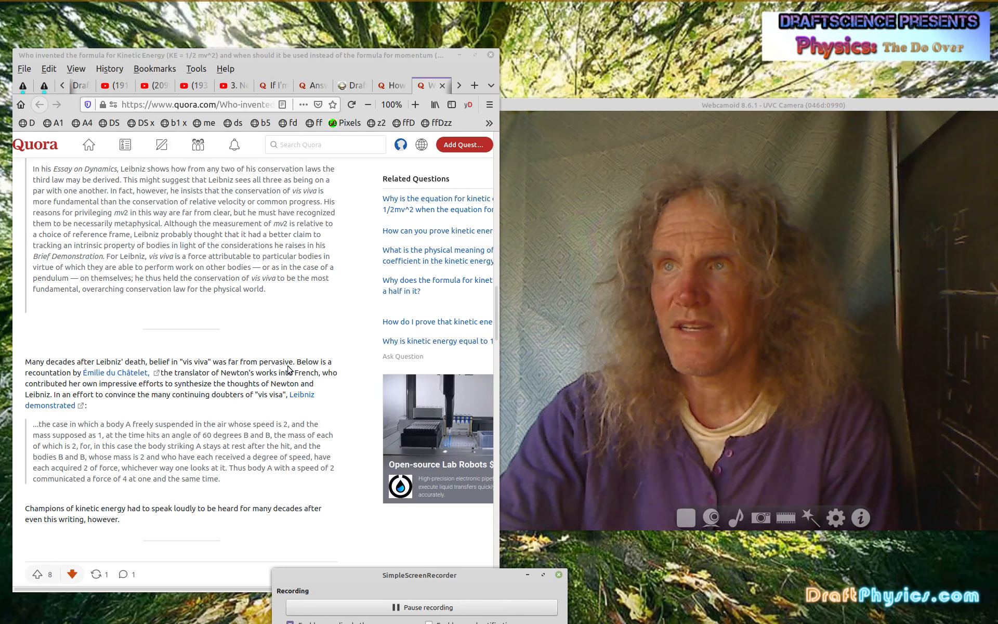
pyautogui.moveTo(61, 379)
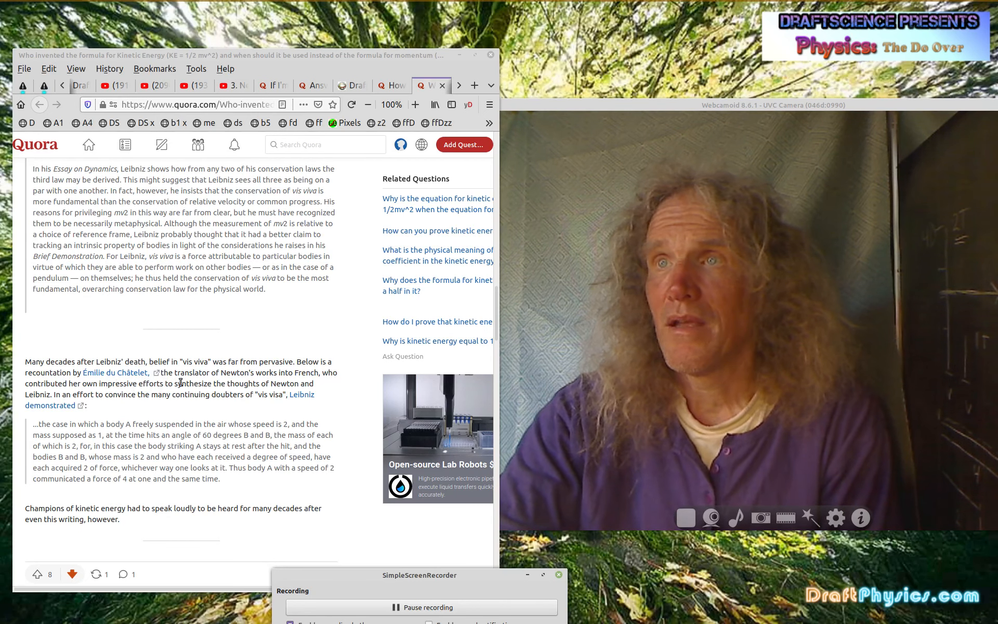
pyautogui.moveTo(317, 386)
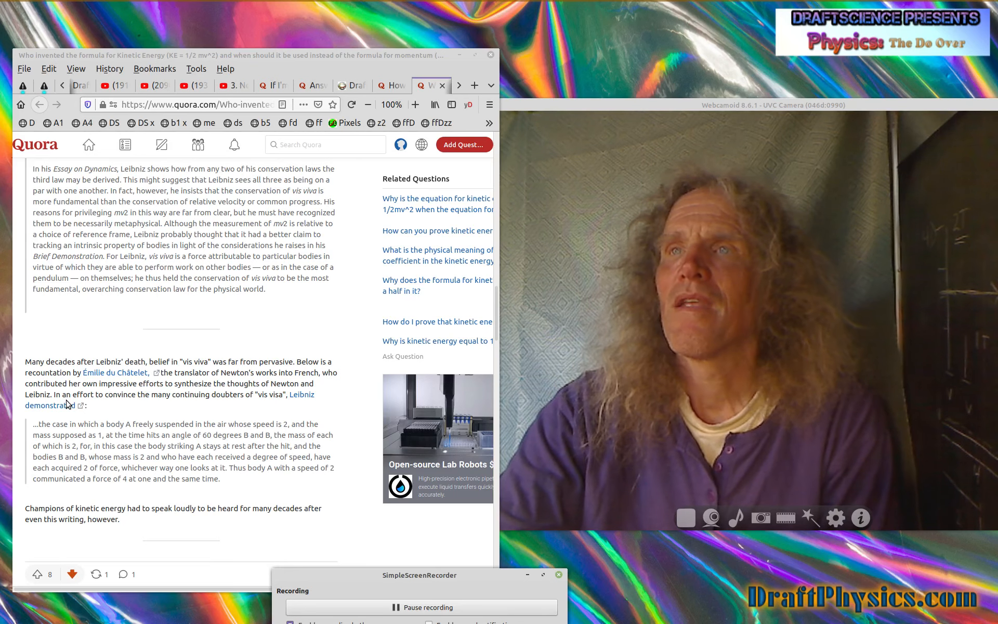
pyautogui.moveTo(202, 408)
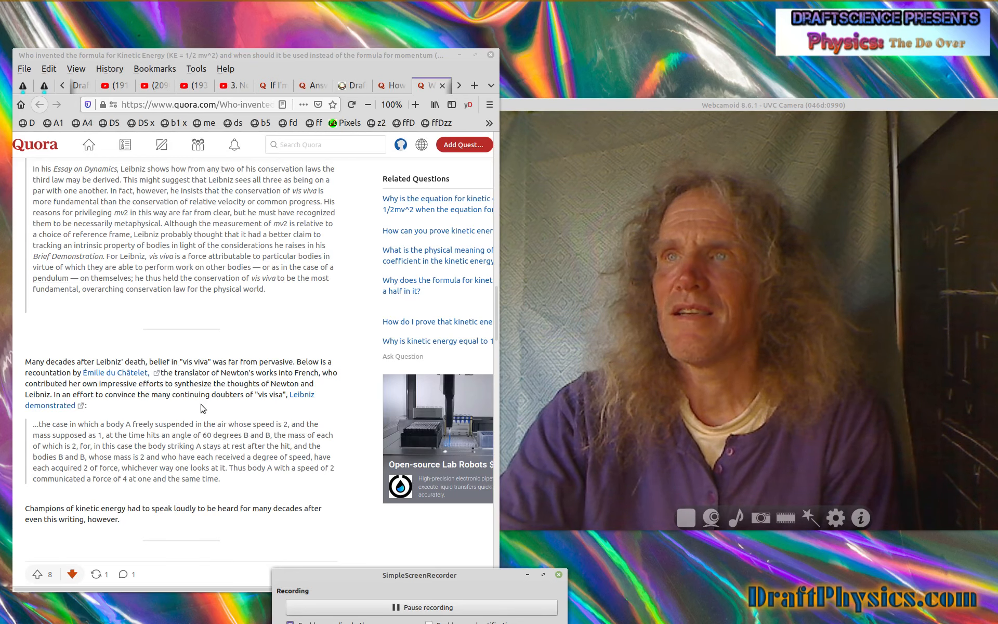
pyautogui.moveTo(258, 406)
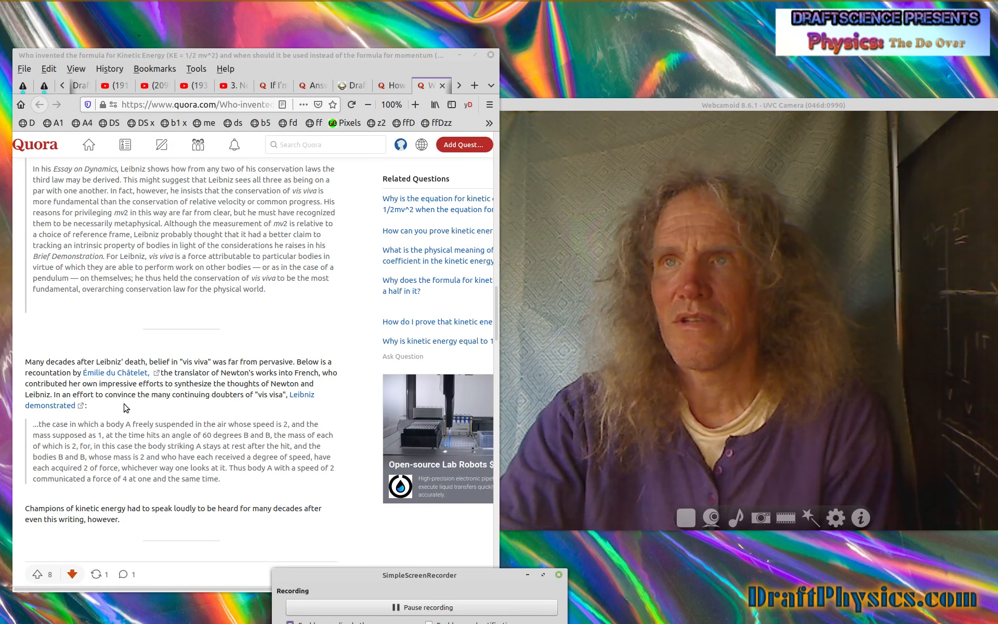
pyautogui.scroll(-3)
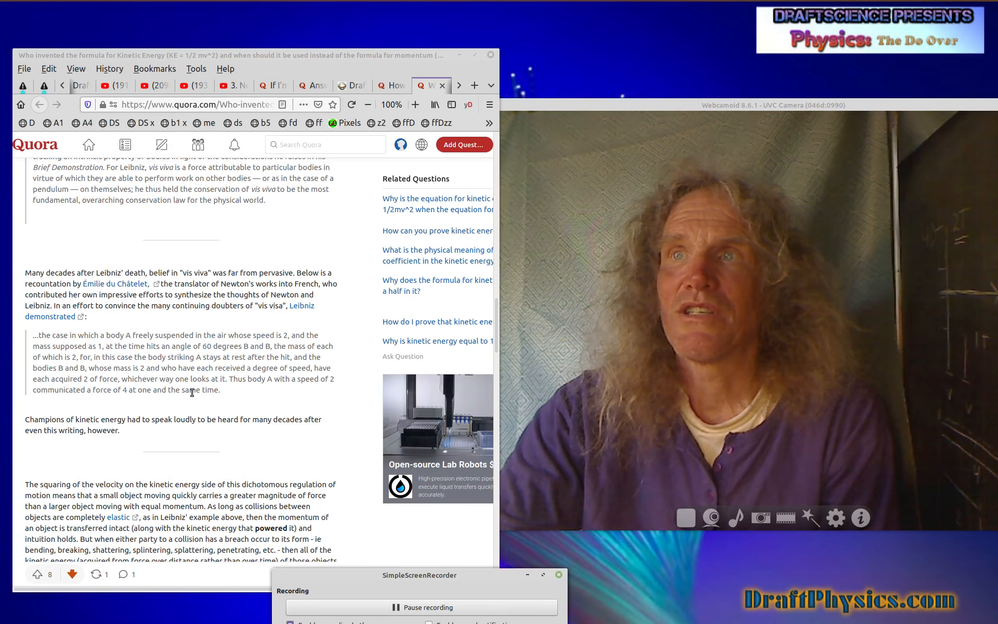
pyautogui.moveTo(284, 389)
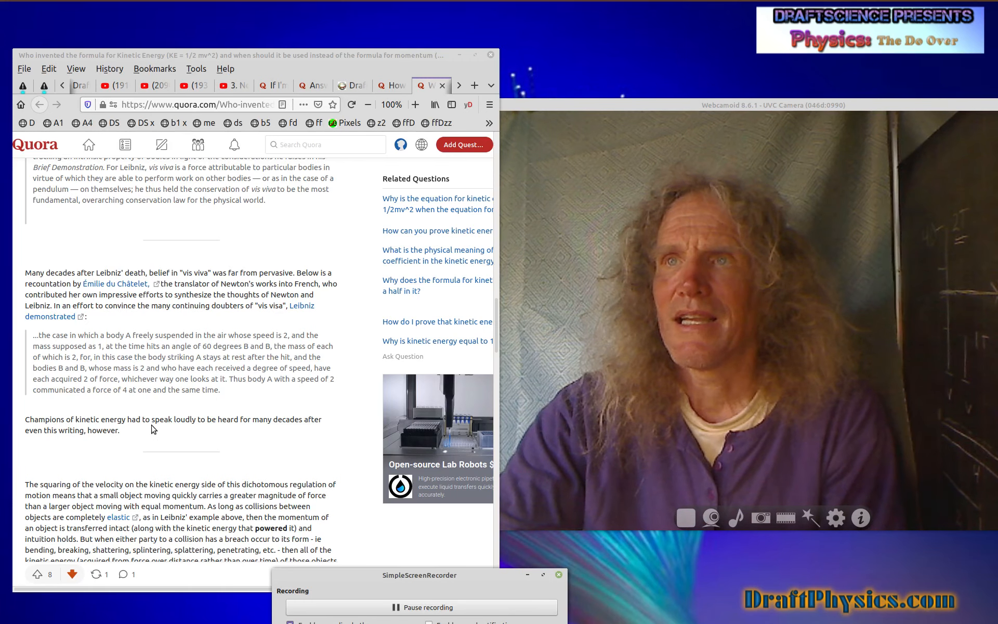
pyautogui.moveTo(245, 433)
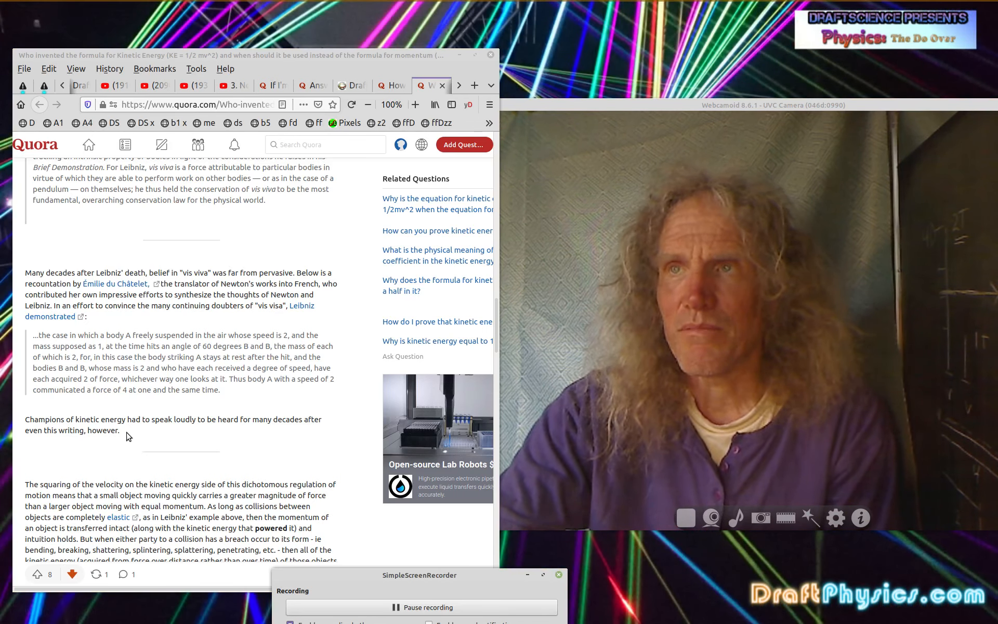
pyautogui.scroll(-3)
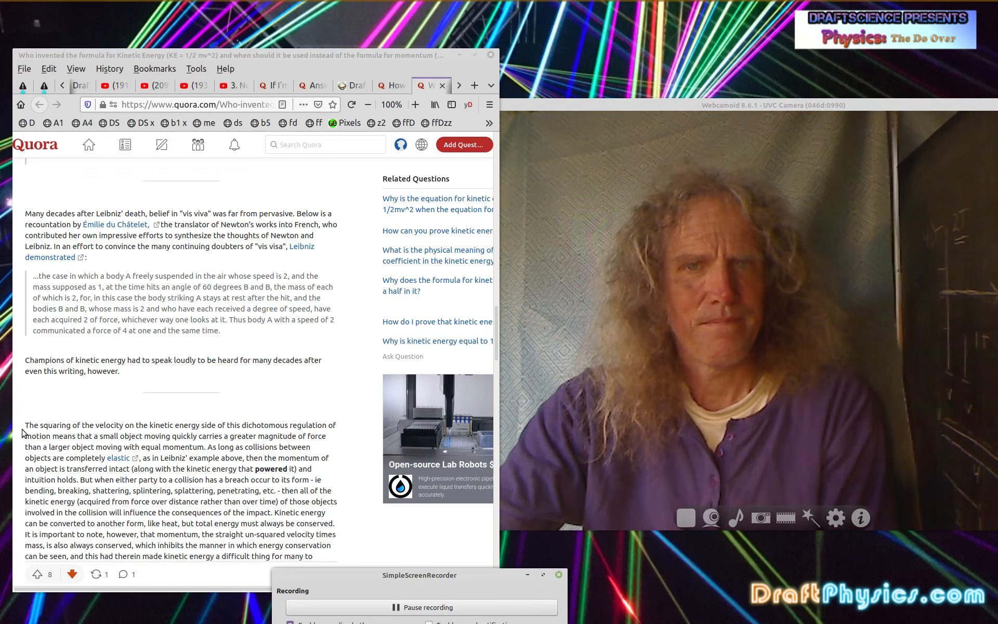
pyautogui.scroll(-3)
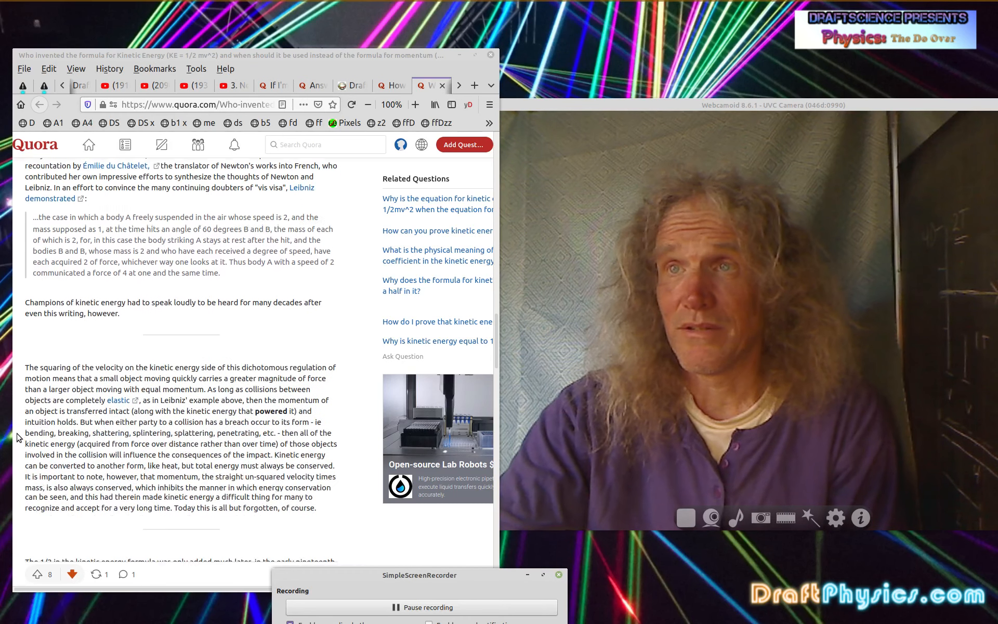
pyautogui.scroll(-3)
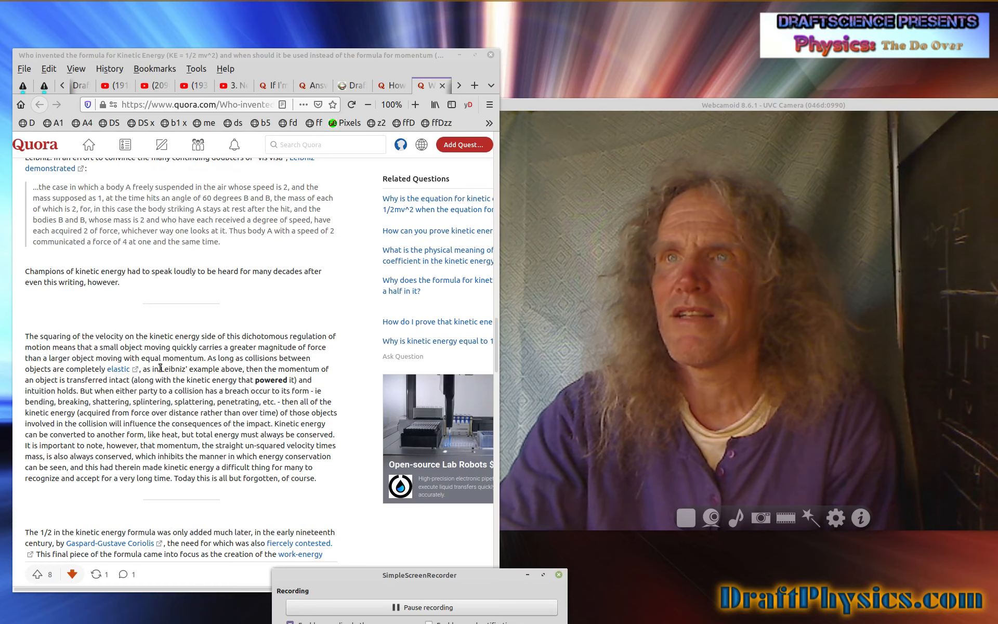
pyautogui.moveTo(133, 389)
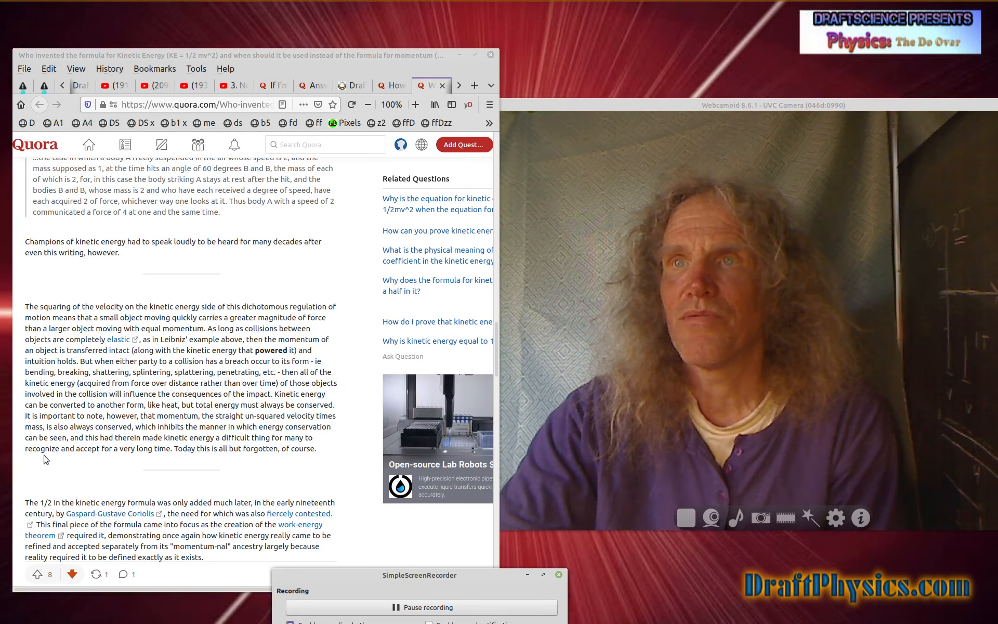
pyautogui.moveTo(154, 458)
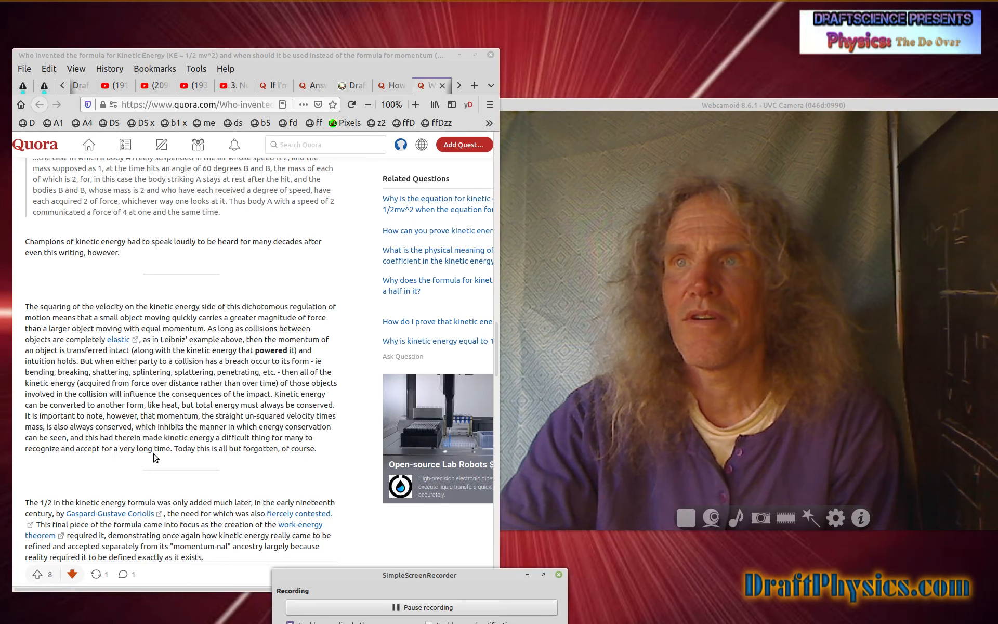
pyautogui.moveTo(172, 459)
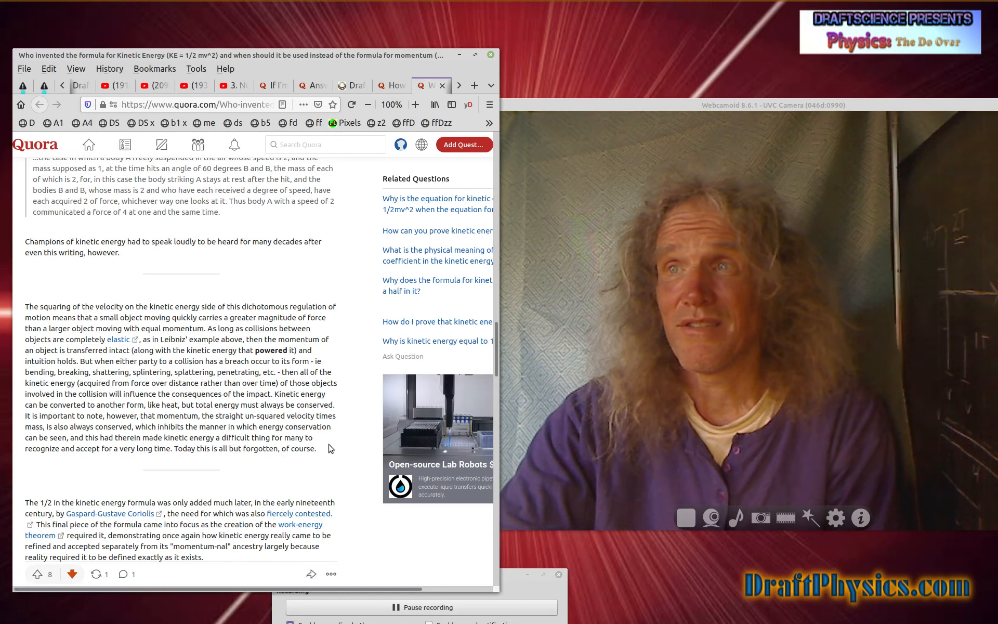
pyautogui.scroll(-3)
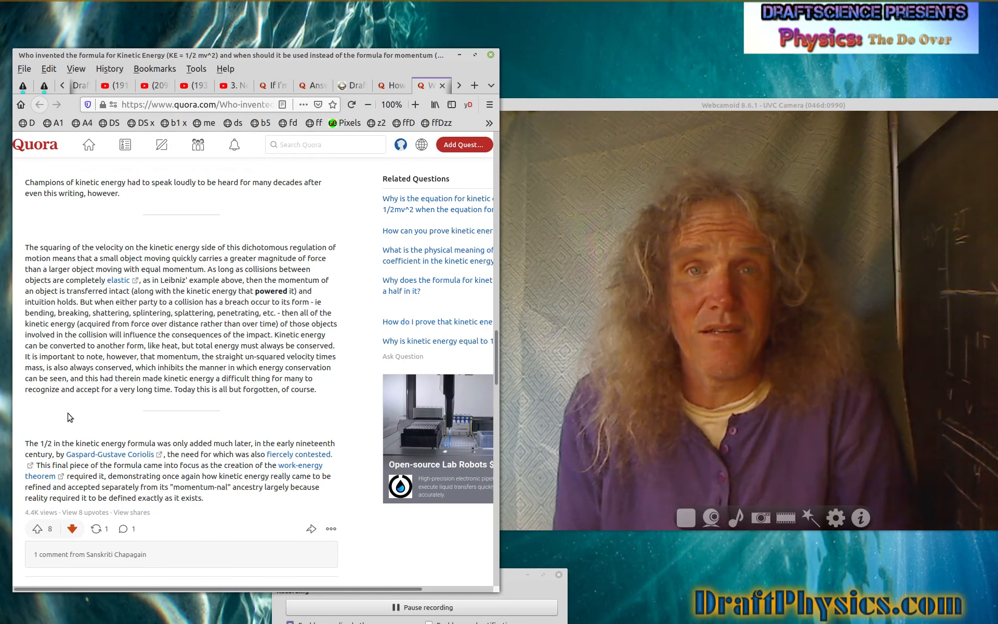
pyautogui.moveTo(71, 469)
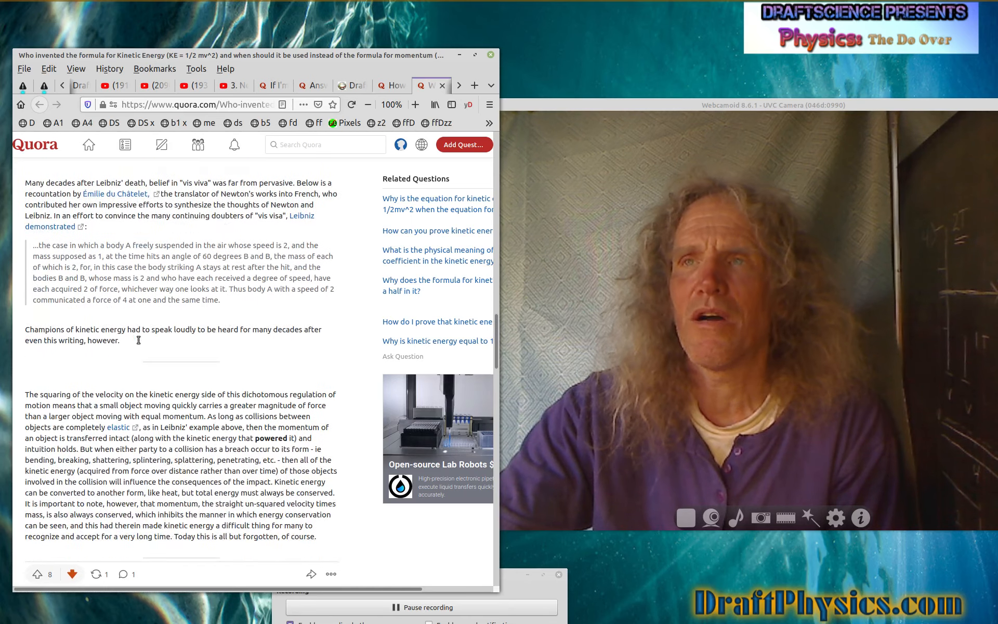
pyautogui.scroll(-3)
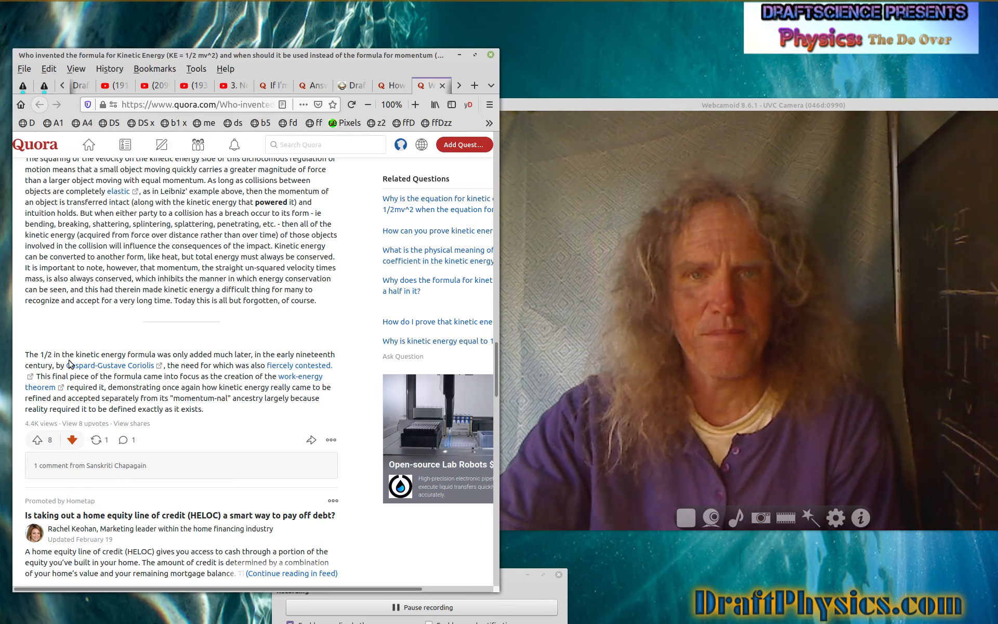
pyautogui.moveTo(108, 365)
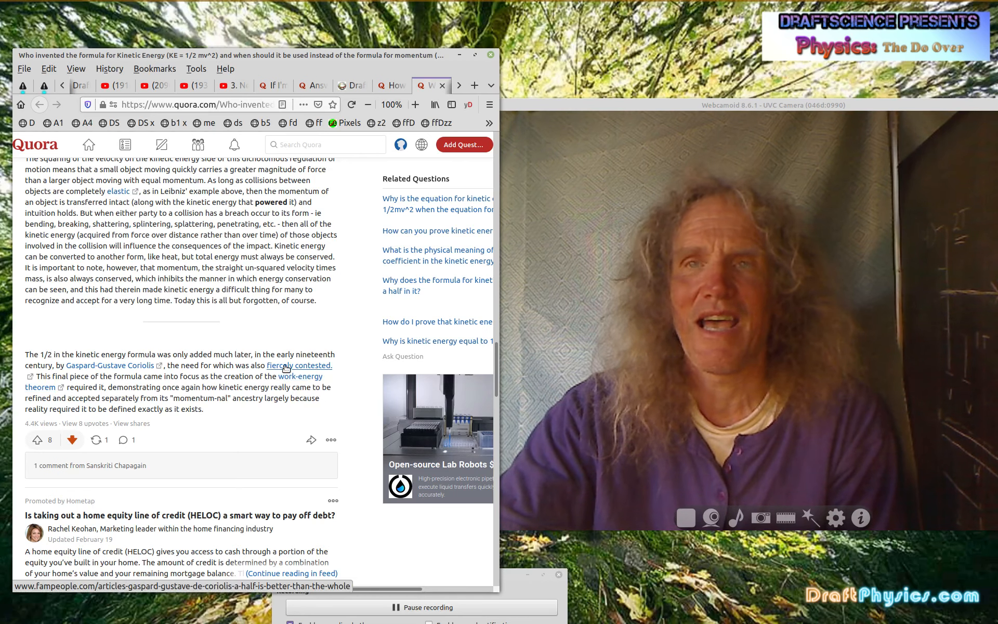
pyautogui.moveTo(80, 374)
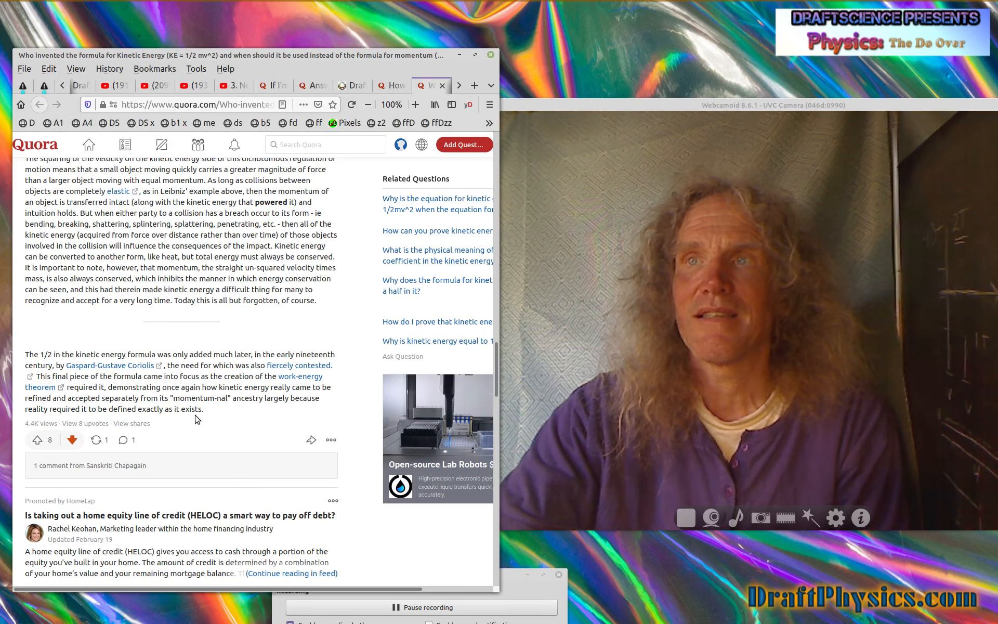
pyautogui.moveTo(209, 411)
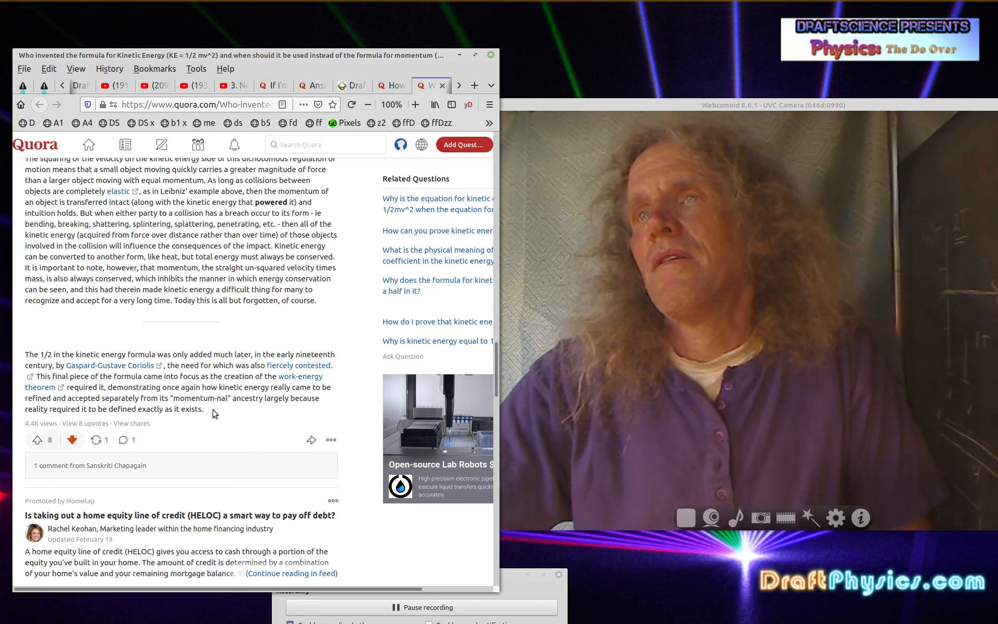
pyautogui.scroll(-3)
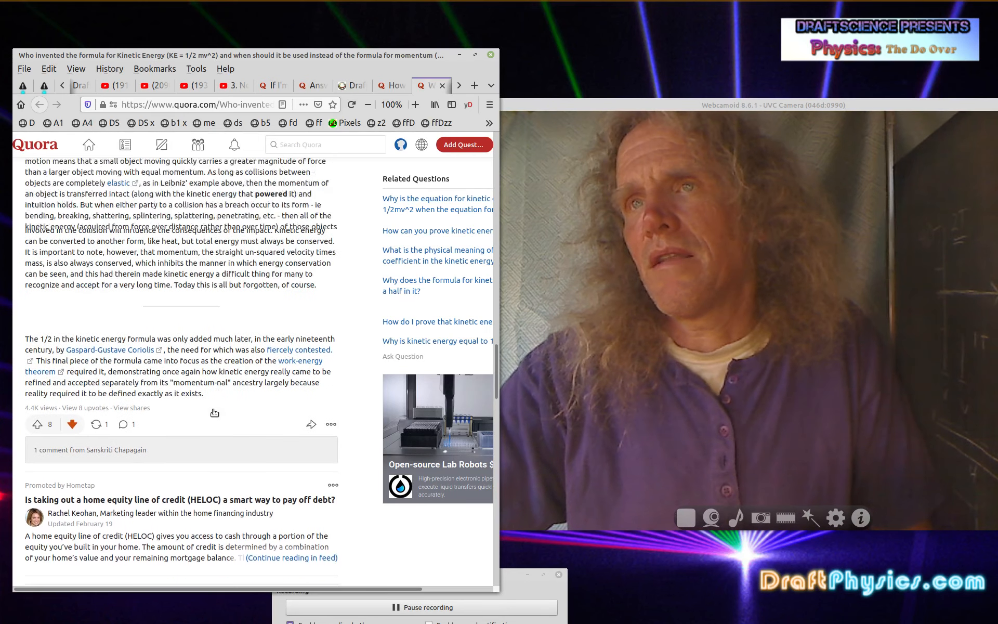
pyautogui.scroll(-3)
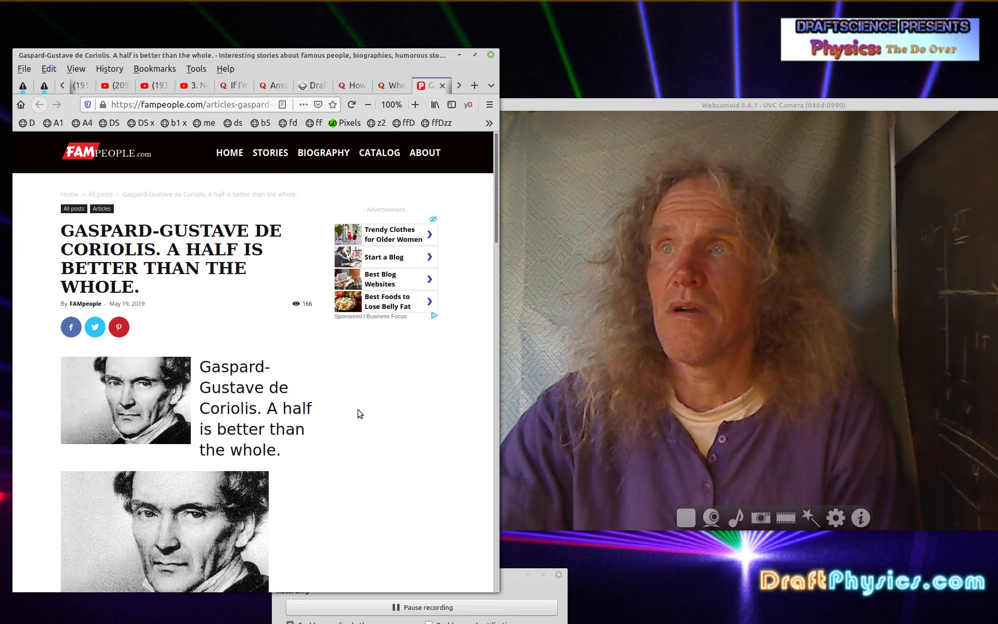
pyautogui.scroll(-3)
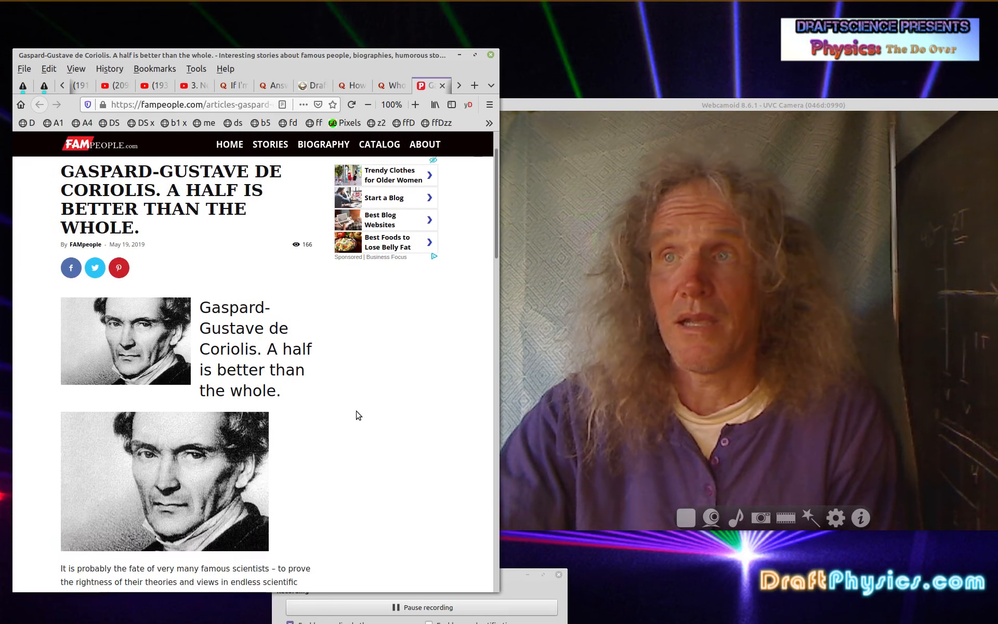
pyautogui.scroll(-3)
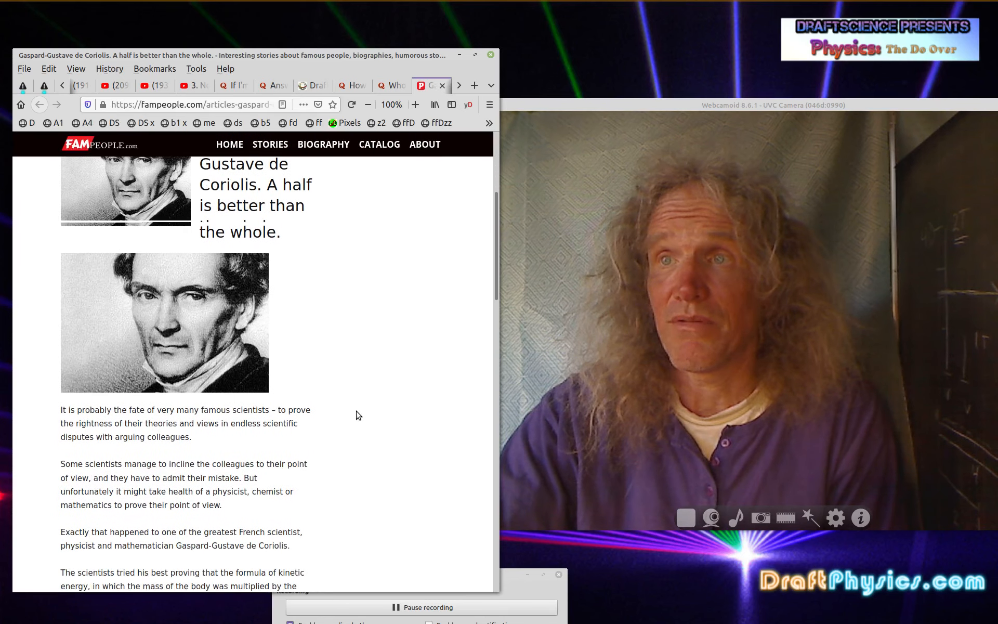
pyautogui.scroll(-3)
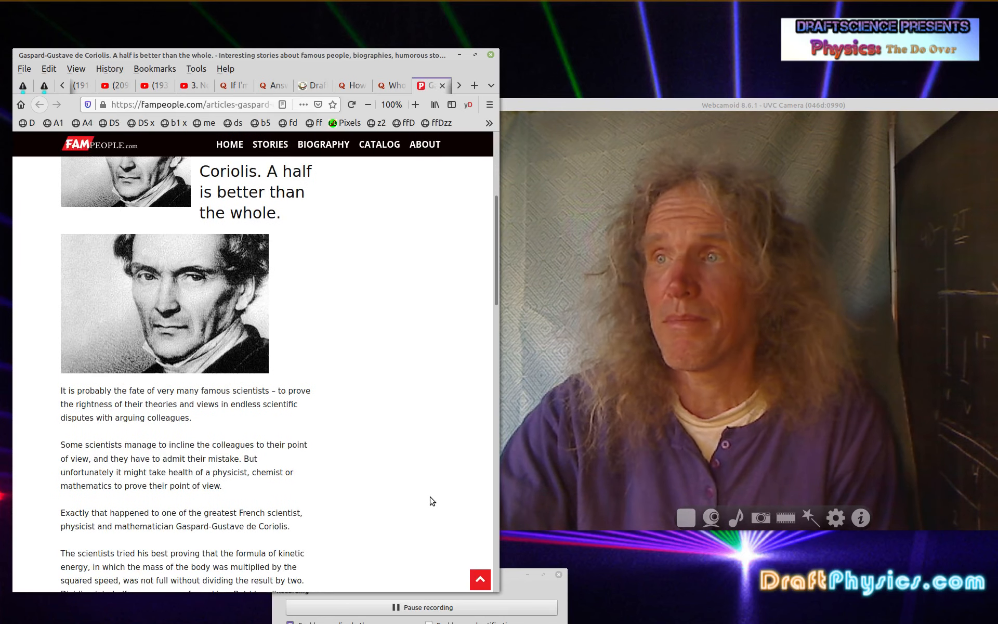